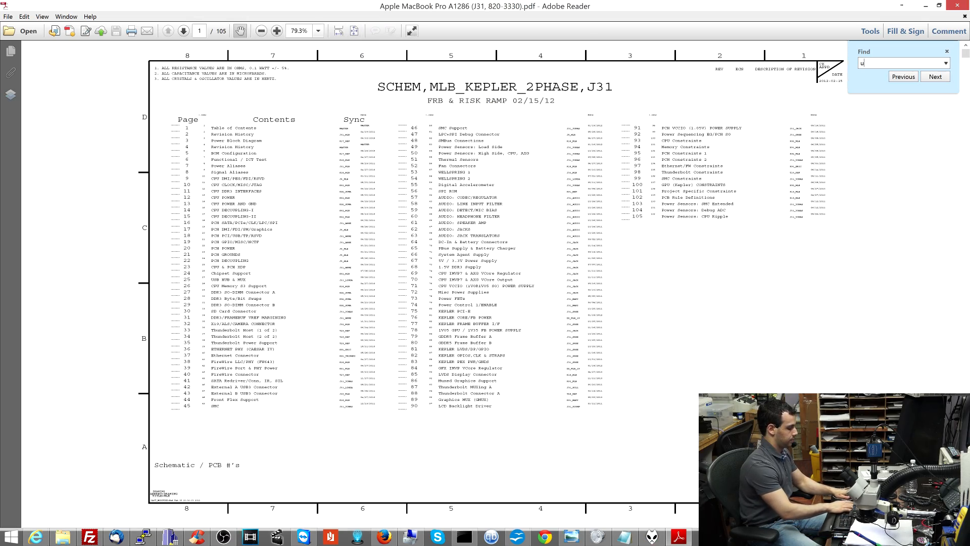
Search for U6901 to reach page 64's power jack circuit and zoom to 150%.
{"action": "type", "text": "6901"}
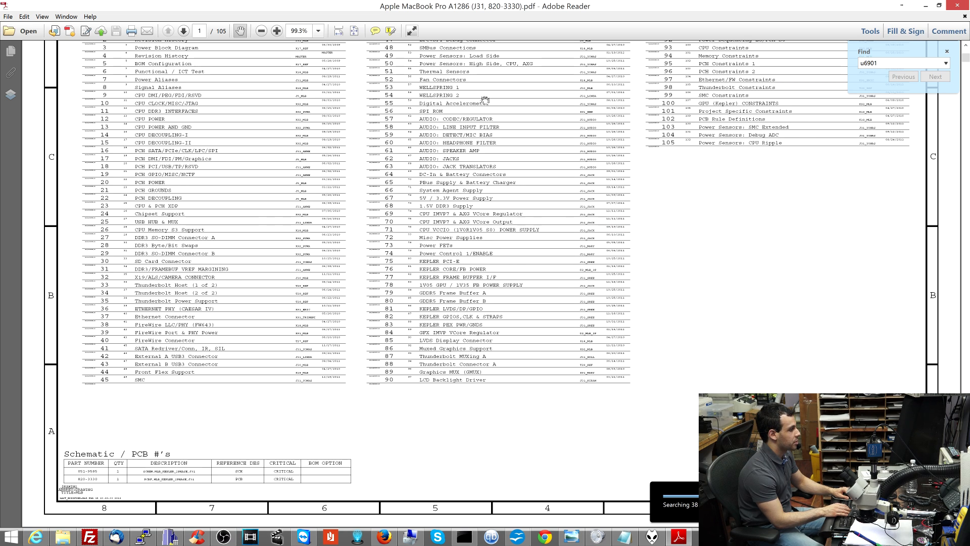
{"action": "left_click", "coordinate": [935, 76]}
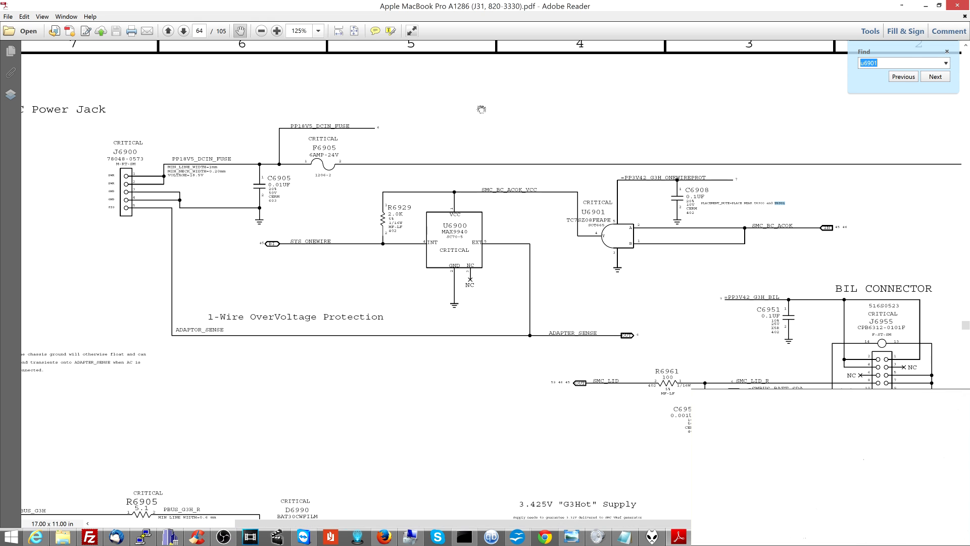
{"action": "left_click", "coordinate": [277, 31]}
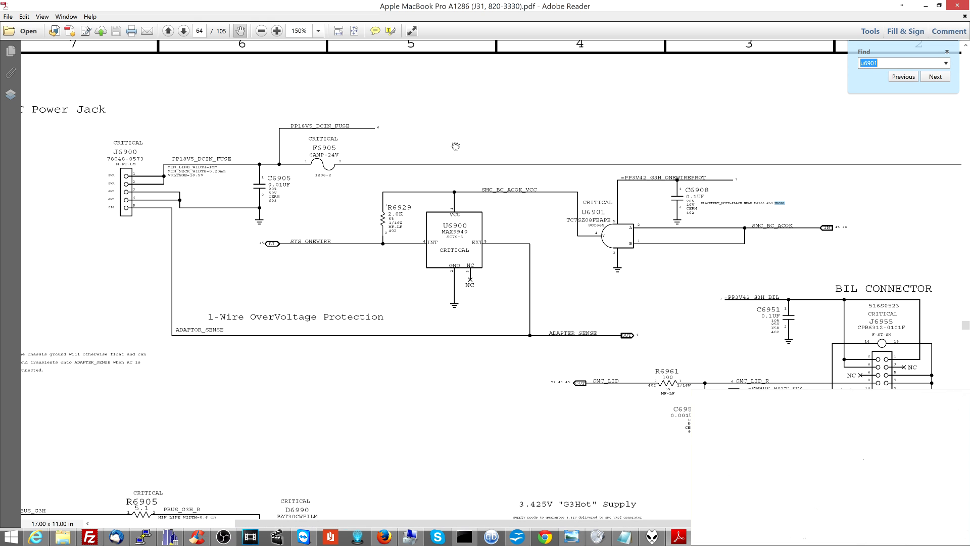
{"action": "mouse_move", "coordinate": [452, 153]}
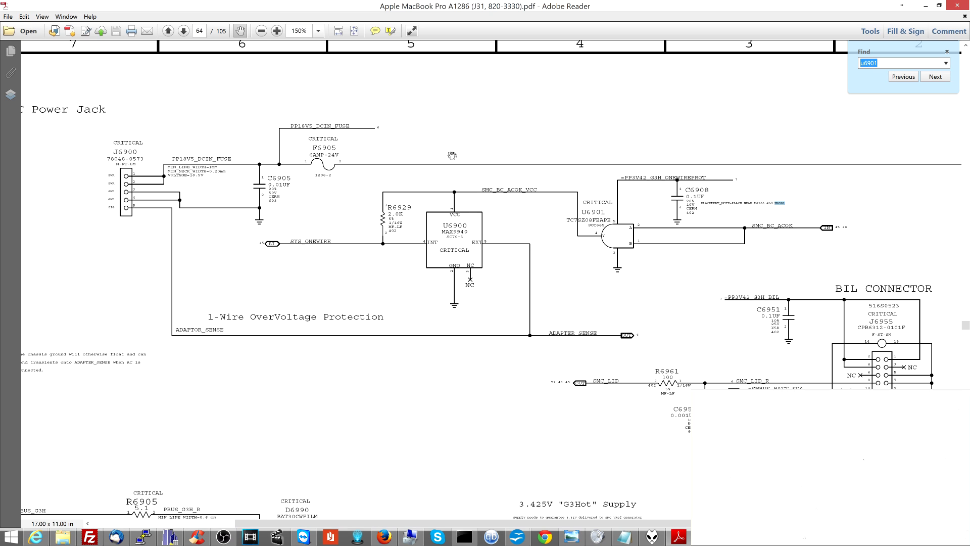
{"action": "mouse_move", "coordinate": [467, 314]}
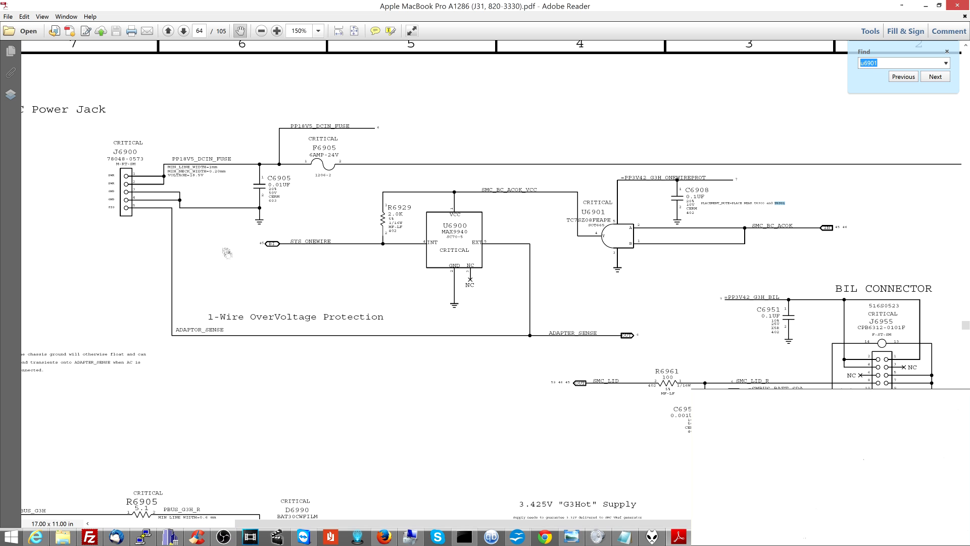
{"action": "mouse_move", "coordinate": [281, 318]}
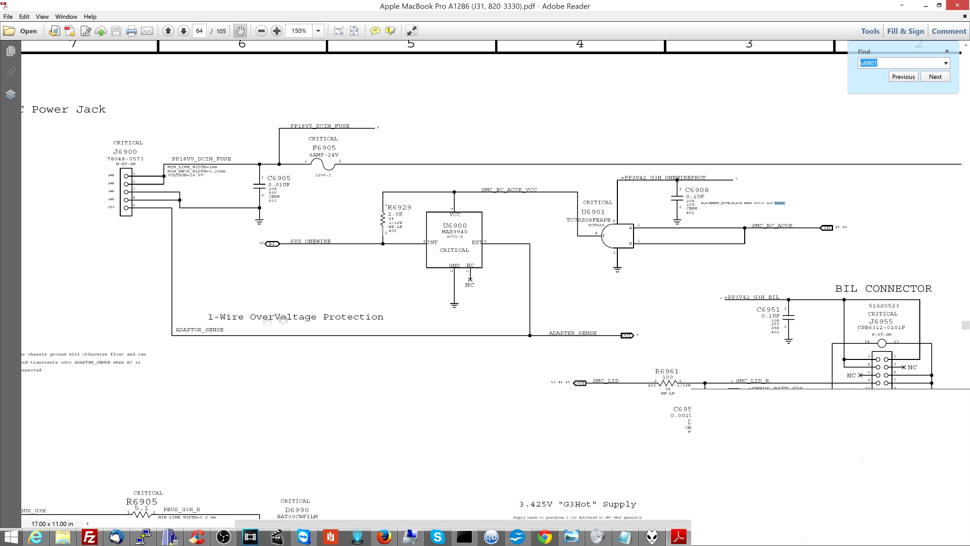
{"action": "mouse_move", "coordinate": [220, 312]}
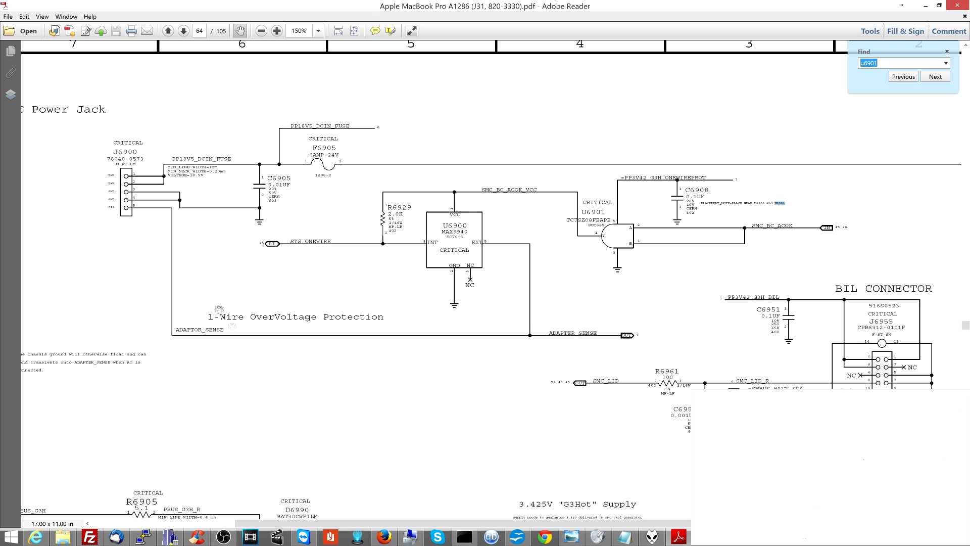
{"action": "mouse_move", "coordinate": [510, 362]}
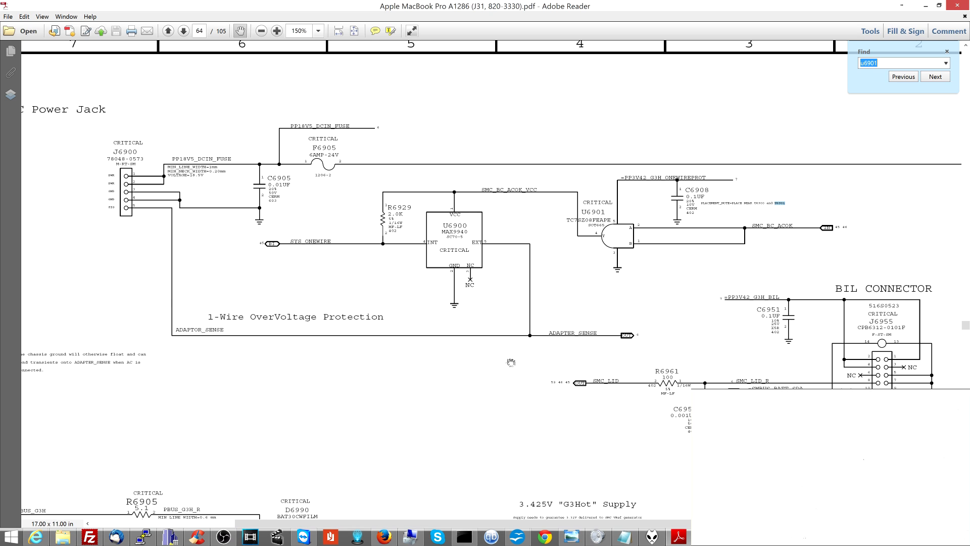
{"action": "mouse_move", "coordinate": [477, 250]}
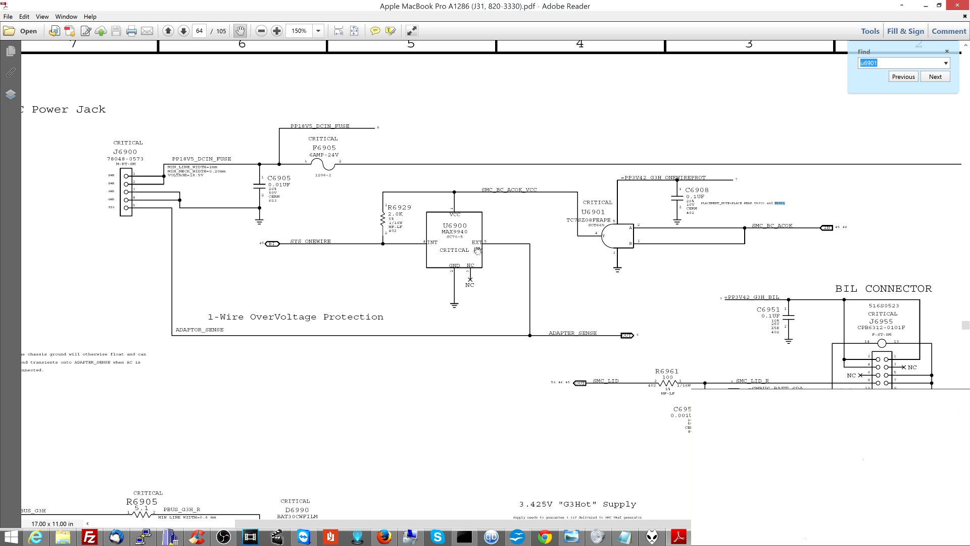
{"action": "mouse_move", "coordinate": [295, 226]}
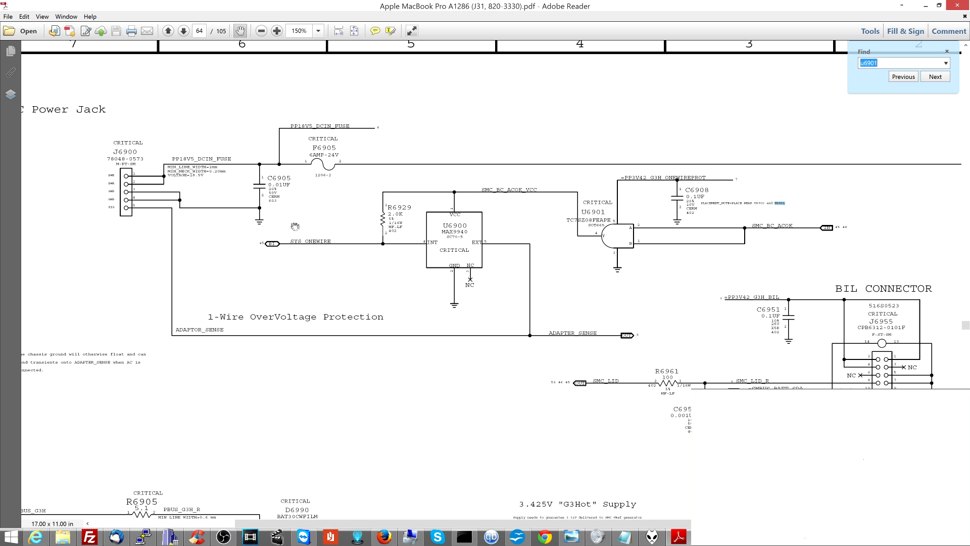
{"action": "type", "text": "sys_onewire"}
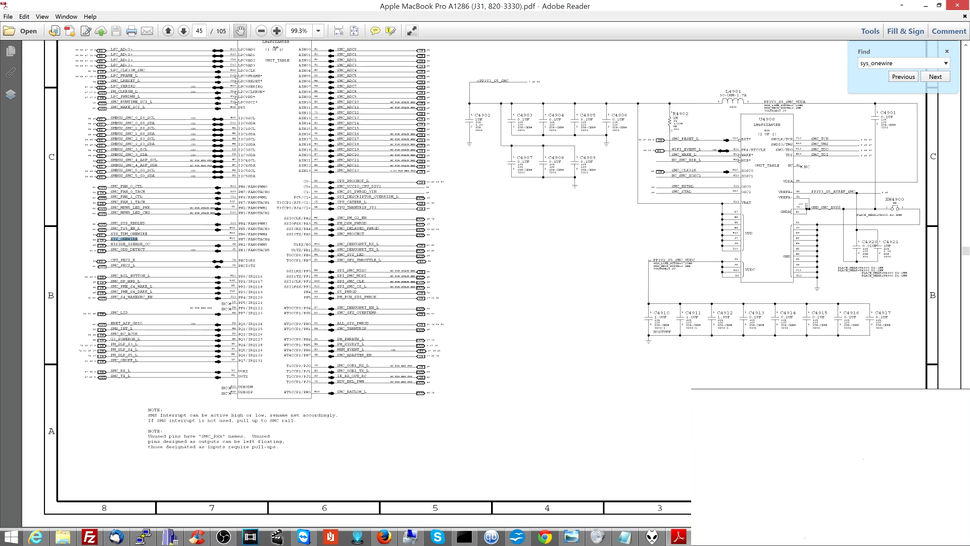
{"action": "left_click", "coordinate": [934, 76]}
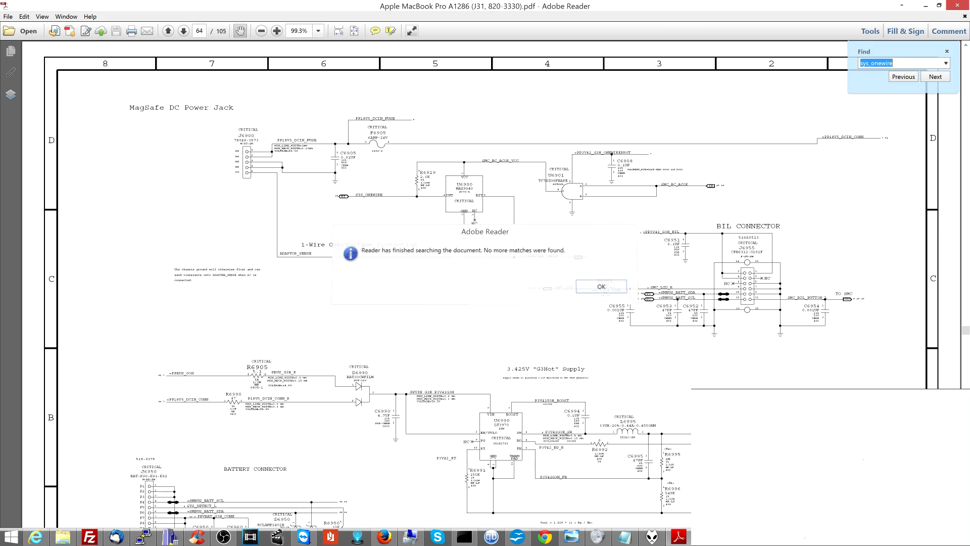
{"action": "left_click", "coordinate": [600, 285]}
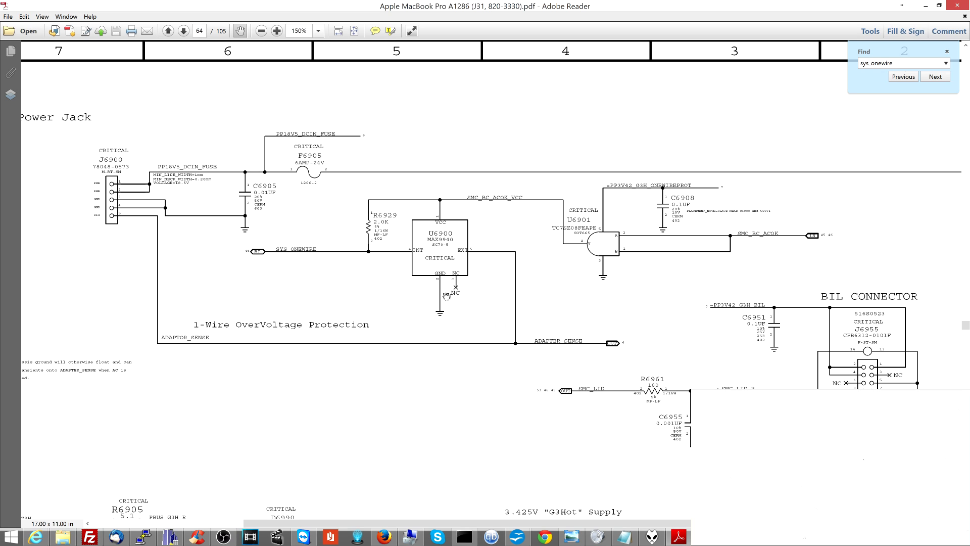
{"action": "mouse_move", "coordinate": [441, 290]}
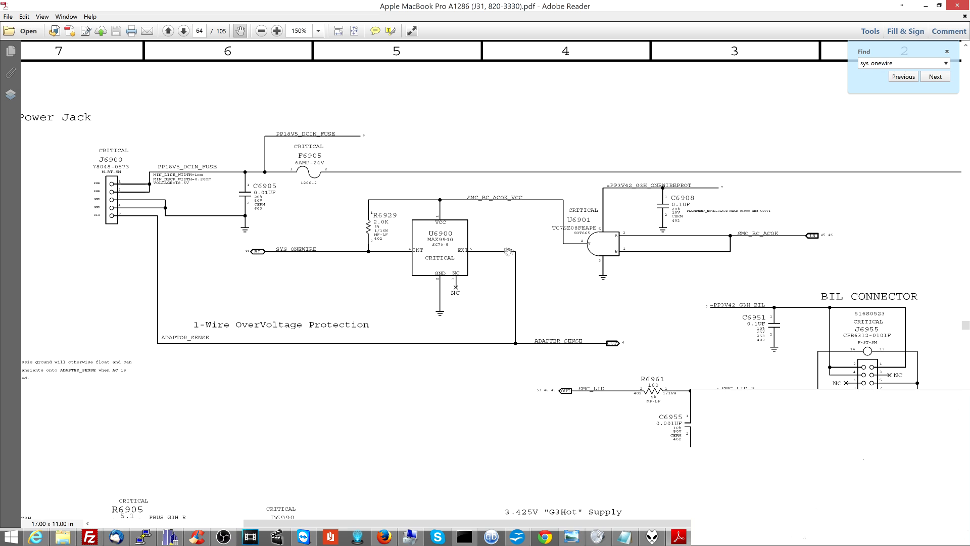
{"action": "mouse_move", "coordinate": [215, 349]}
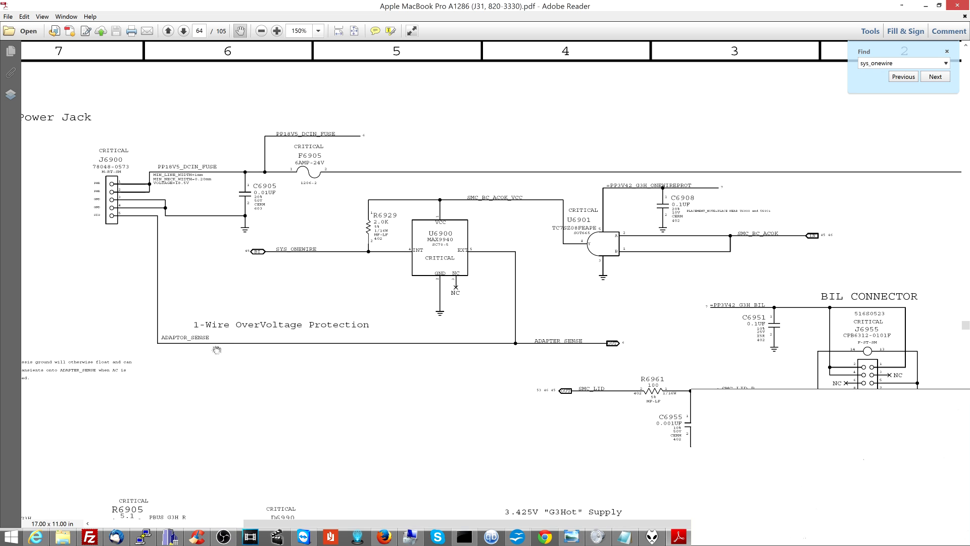
{"action": "mouse_move", "coordinate": [139, 211]}
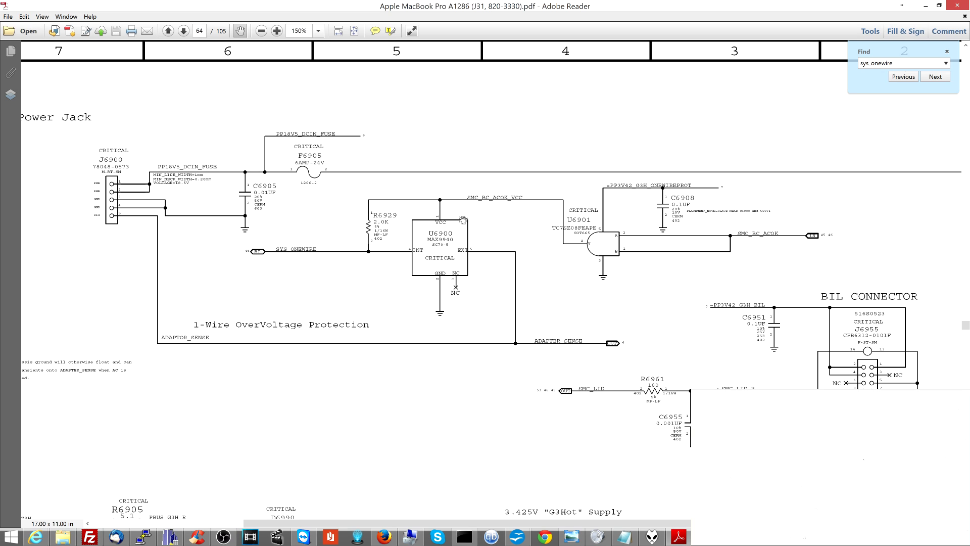
{"action": "mouse_move", "coordinate": [436, 224]}
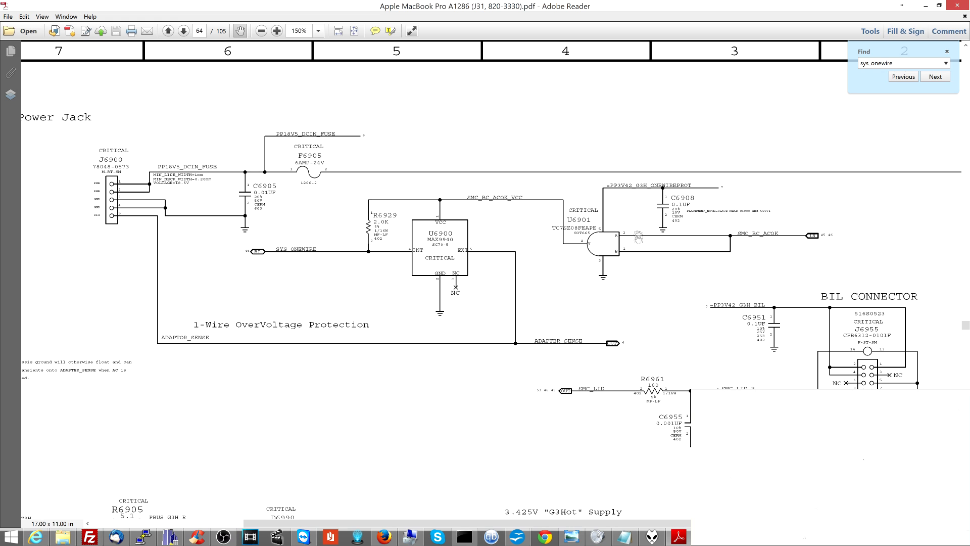
{"action": "mouse_move", "coordinate": [471, 236]}
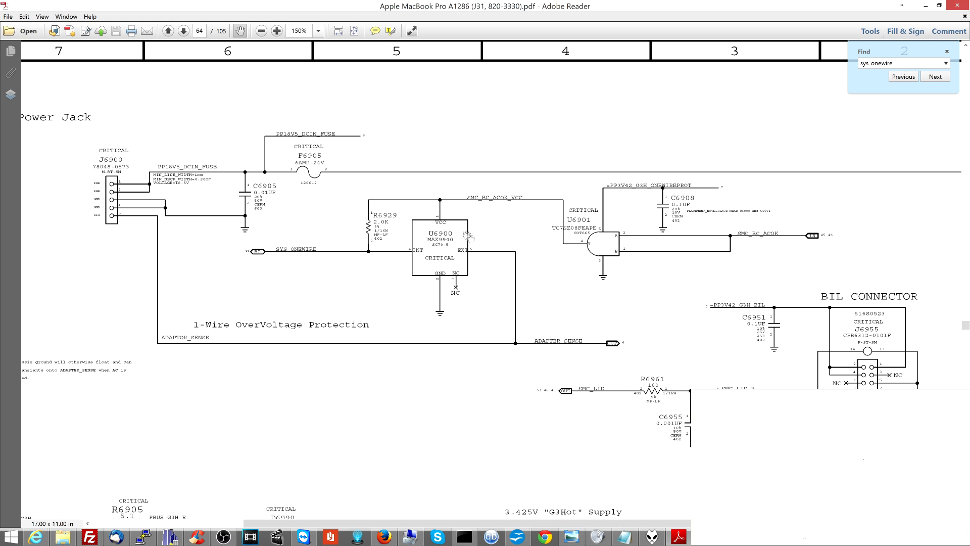
{"action": "mouse_move", "coordinate": [628, 198]}
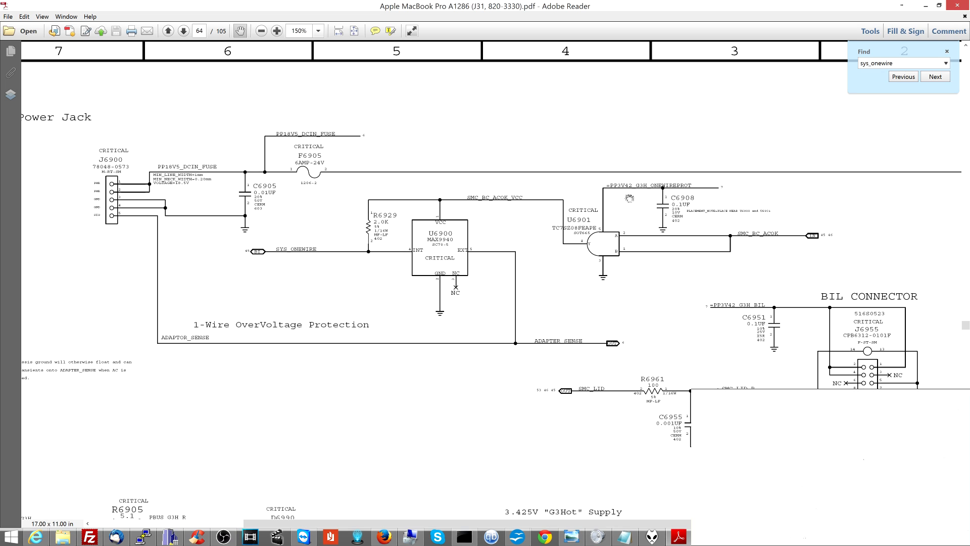
{"action": "mouse_move", "coordinate": [618, 240]}
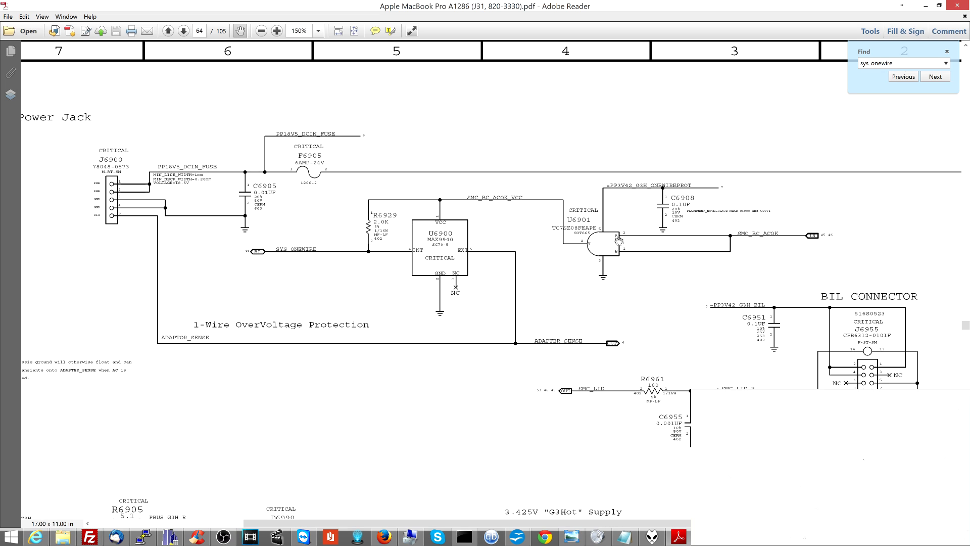
{"action": "mouse_move", "coordinate": [562, 262]}
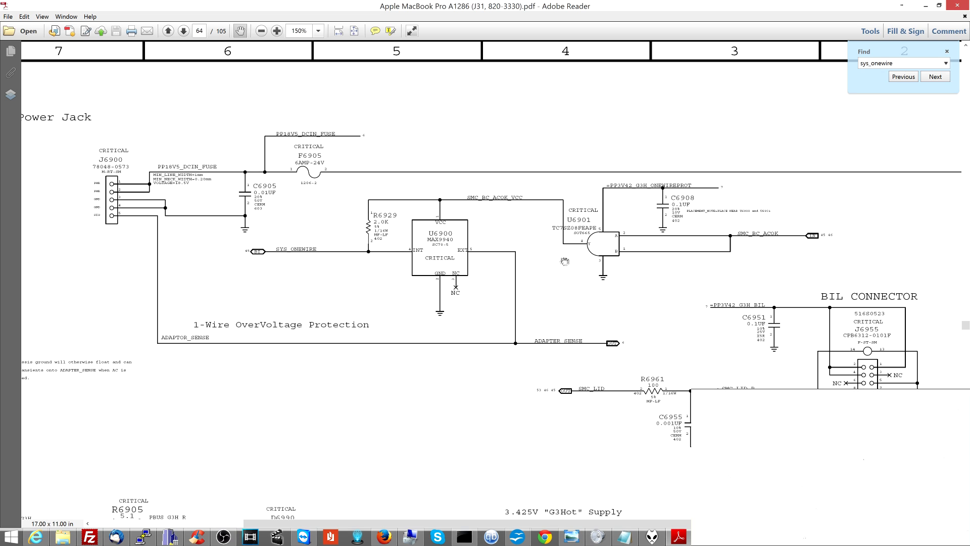
{"action": "mouse_move", "coordinate": [441, 218]}
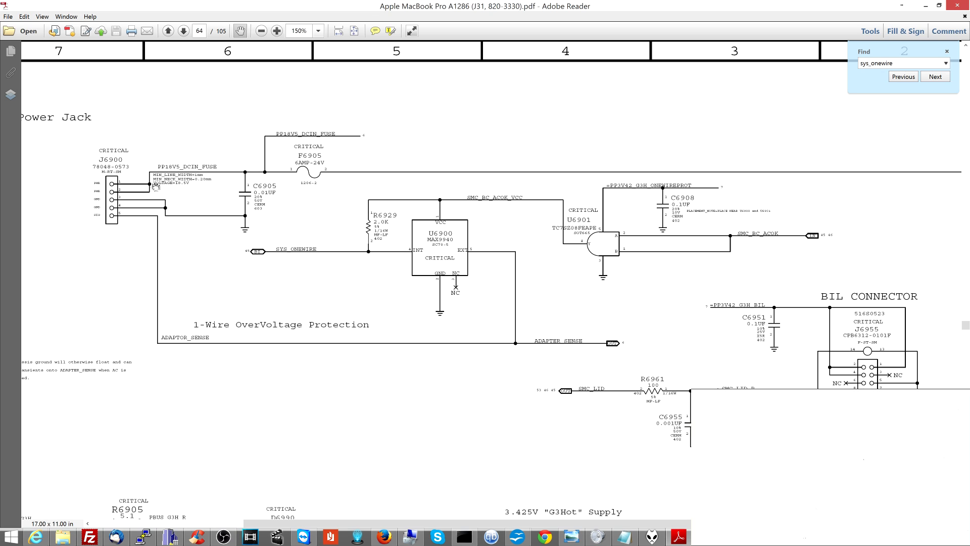
{"action": "mouse_move", "coordinate": [540, 302]}
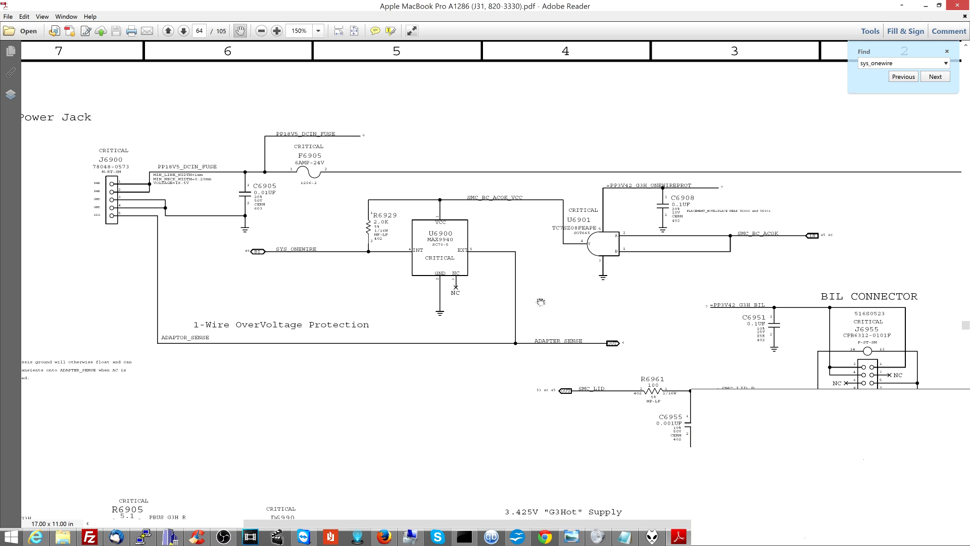
{"action": "mouse_move", "coordinate": [734, 239]}
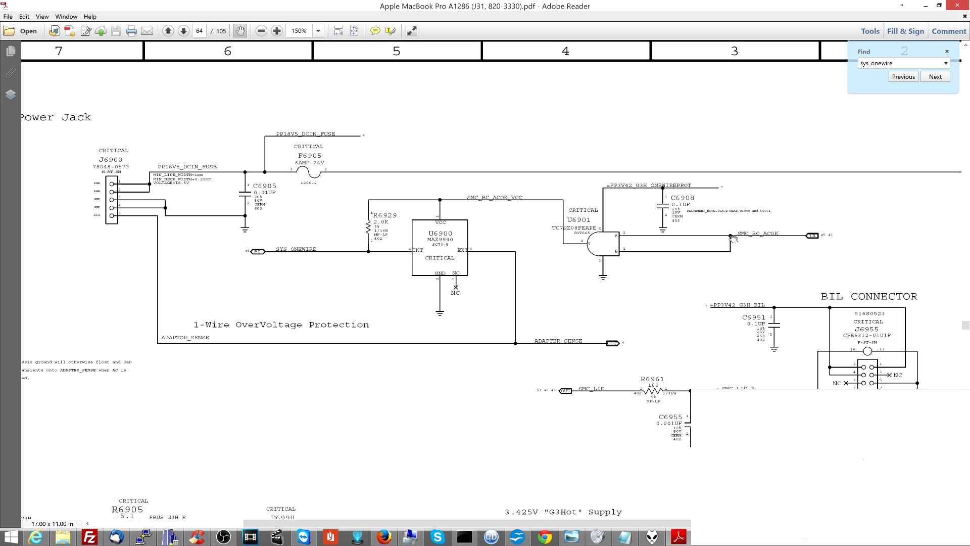
{"action": "mouse_move", "coordinate": [182, 527]}
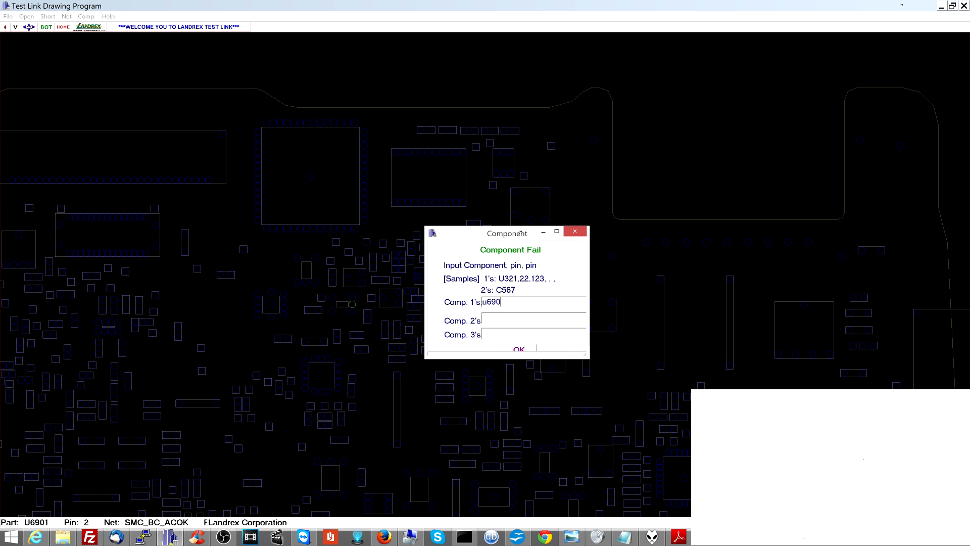
Dismiss the Component Fail dialog to show the full board layout with U6901 marked.
{"action": "left_click", "coordinate": [519, 348]}
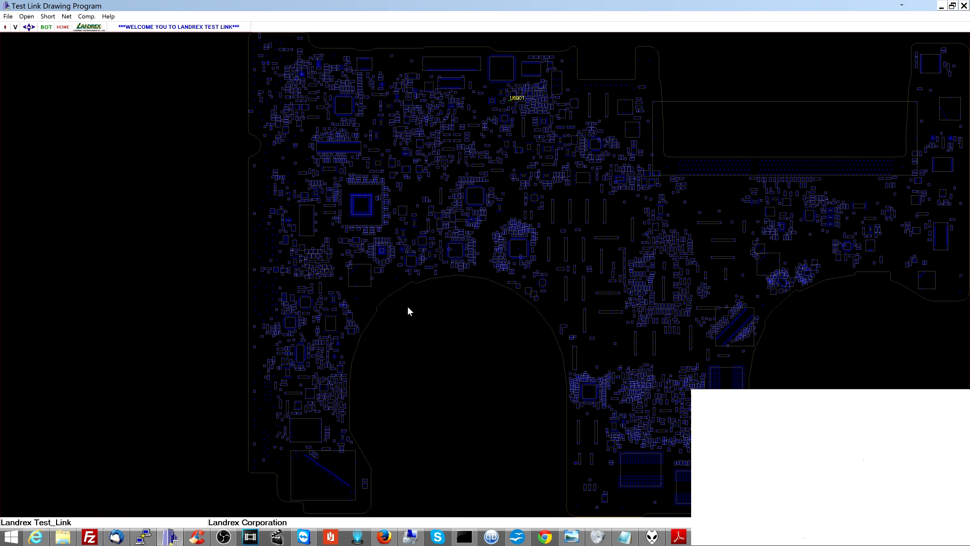
{"action": "scroll", "scroll_direction": "up", "scroll_amount": 3}
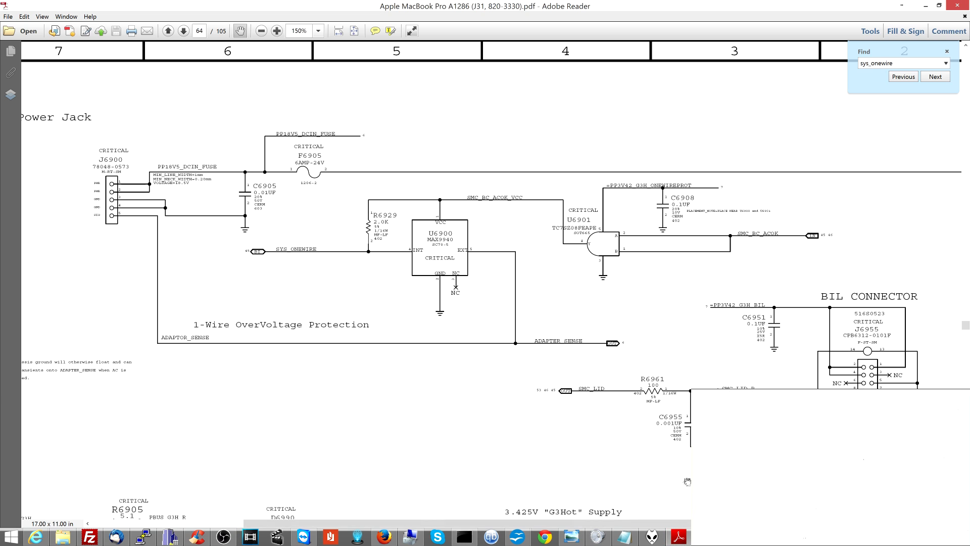
Page through the A1286 schematic from page 64 via pages 2, 4, 5, 14 to 21.
{"action": "left_click", "coordinate": [903, 76]}
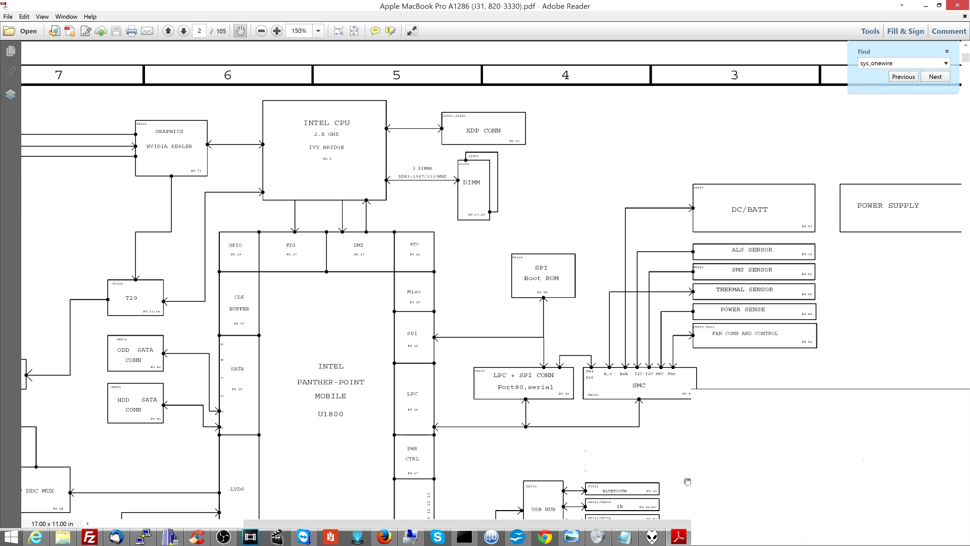
{"action": "left_click", "coordinate": [935, 76]}
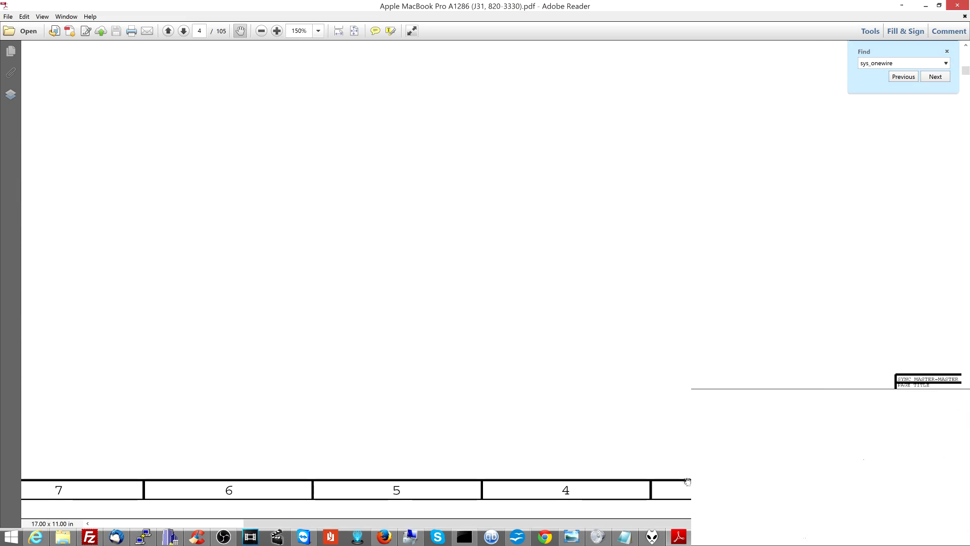
{"action": "left_click", "coordinate": [934, 76]}
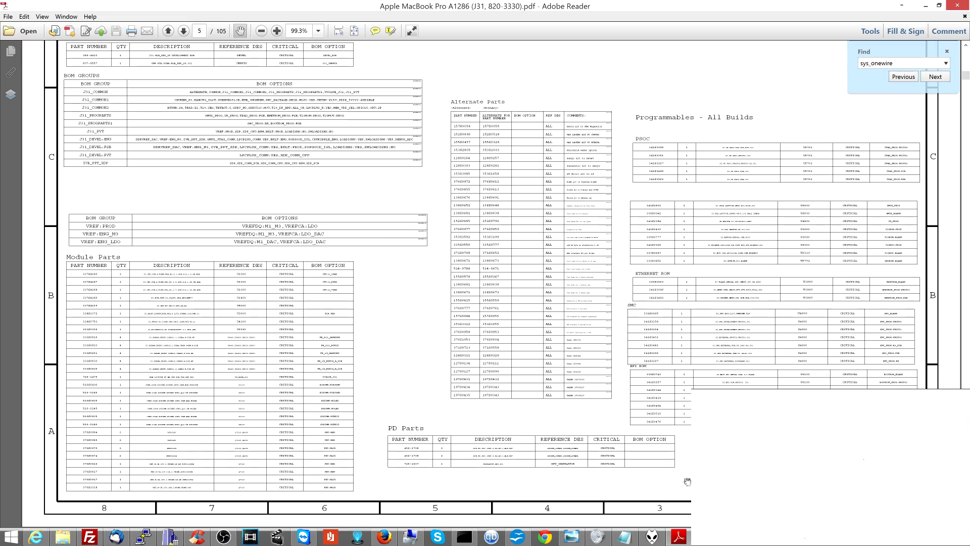
{"action": "left_click", "coordinate": [935, 76]}
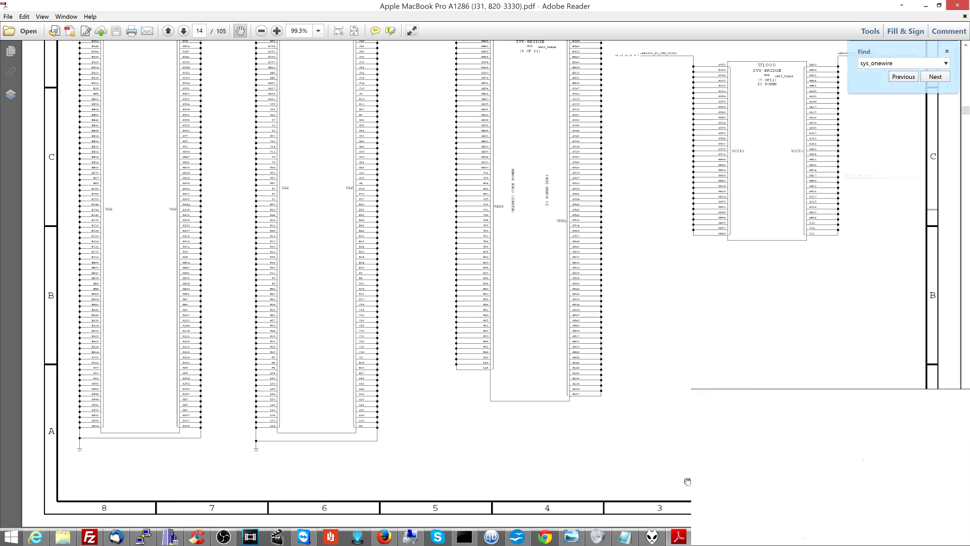
{"action": "left_click", "coordinate": [934, 76]}
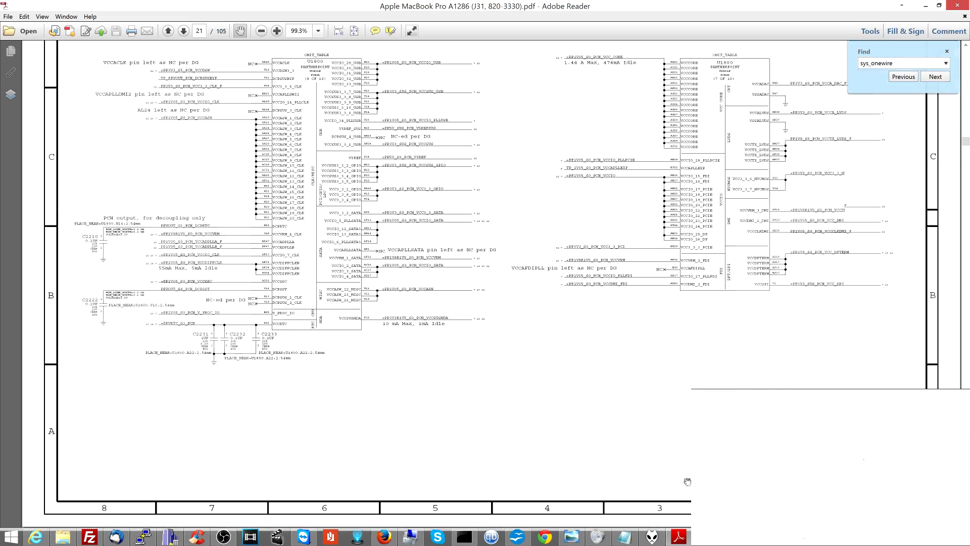
{"action": "left_click", "coordinate": [934, 76]}
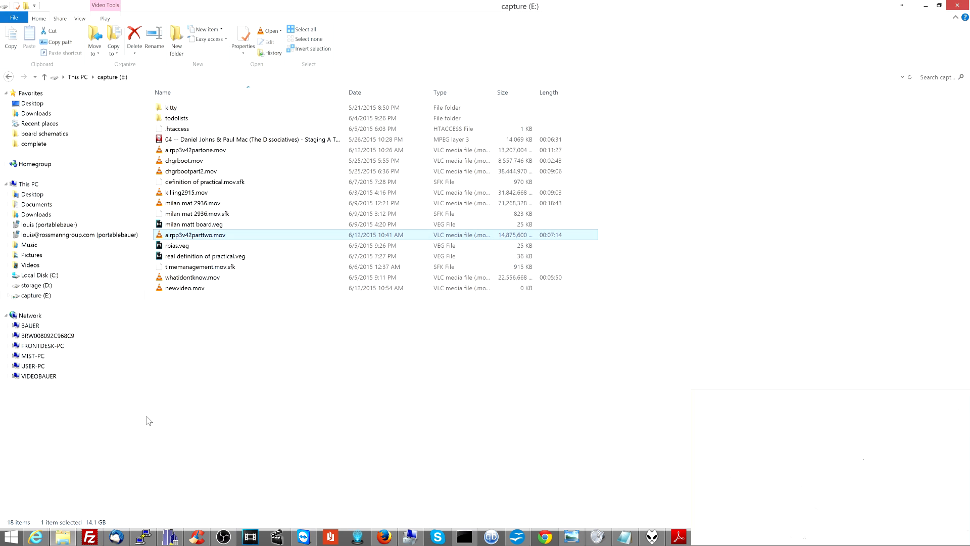
{"action": "mouse_move", "coordinate": [45, 132]}
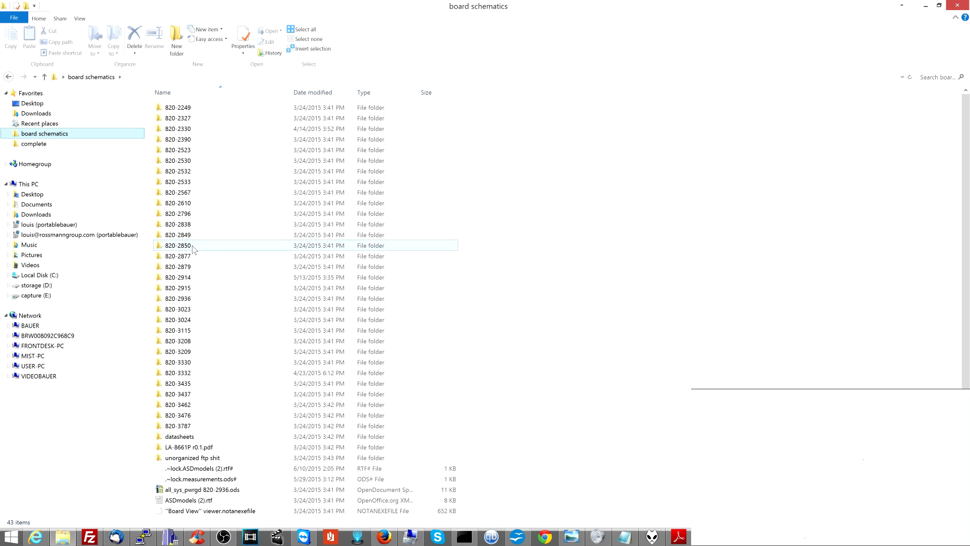
Open the 820-2936 folder and launch its LB# 820-2936 schematic diagram PDF.
{"action": "double_click", "coordinate": [179, 298]}
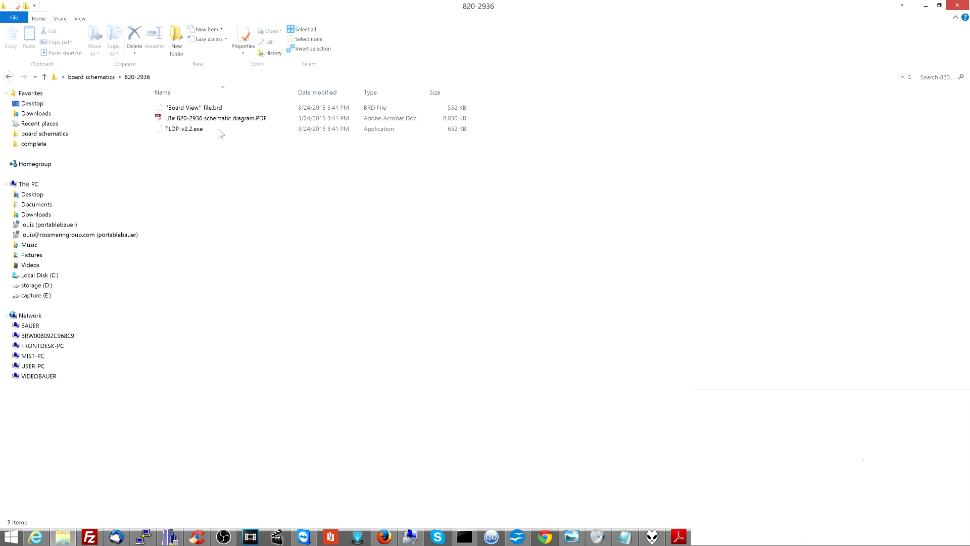
{"action": "double_click", "coordinate": [215, 118]}
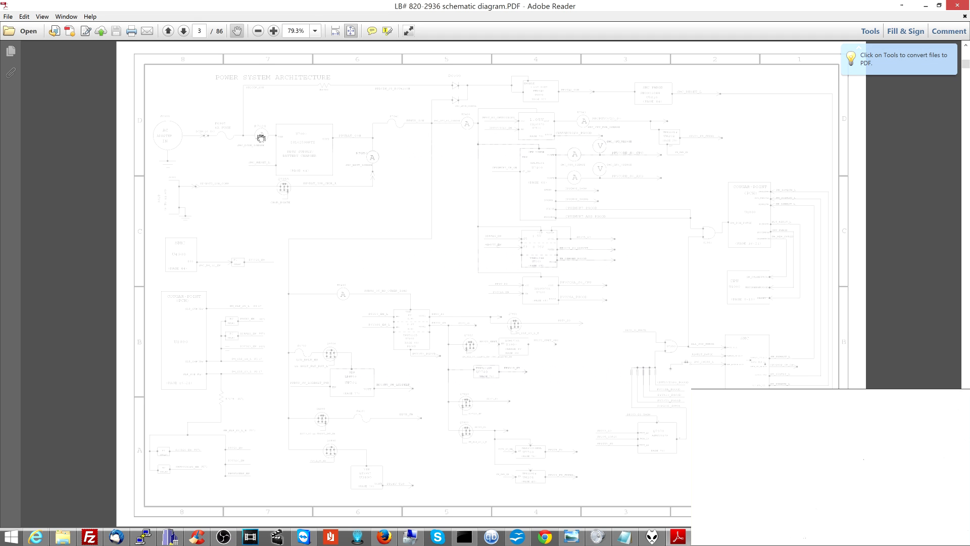
Go to the next page of the 820-2936 PDF and zoom in three times.
{"action": "left_click", "coordinate": [182, 31]}
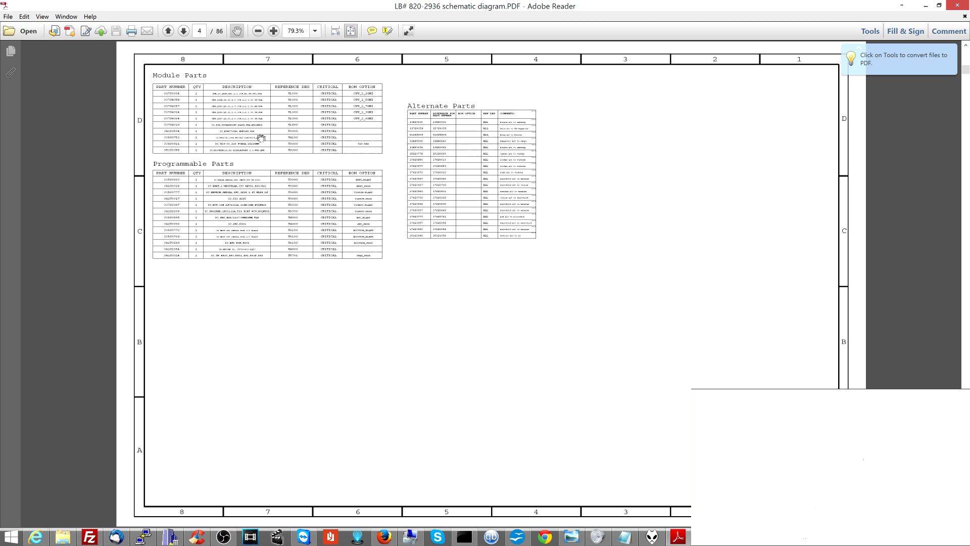
{"action": "left_click", "coordinate": [273, 30]}
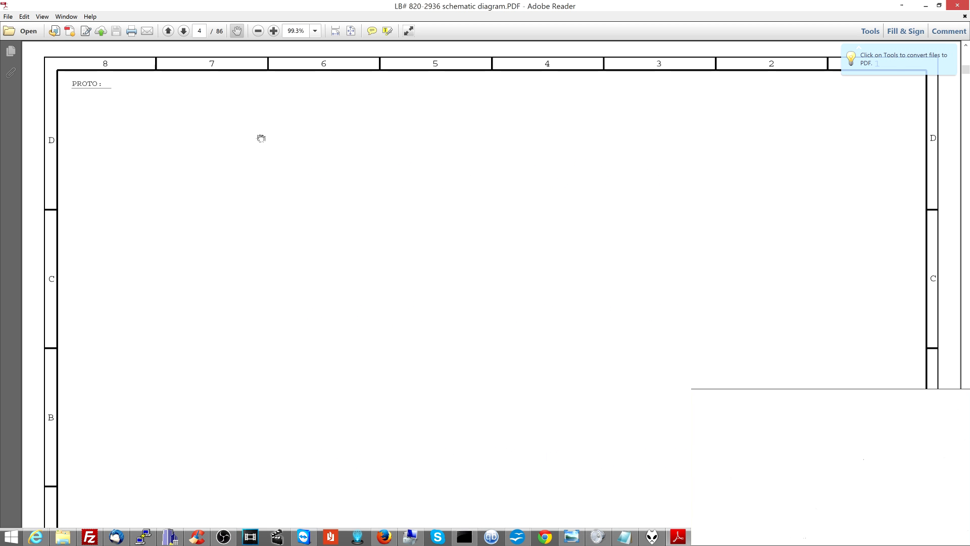
{"action": "left_click", "coordinate": [273, 31]}
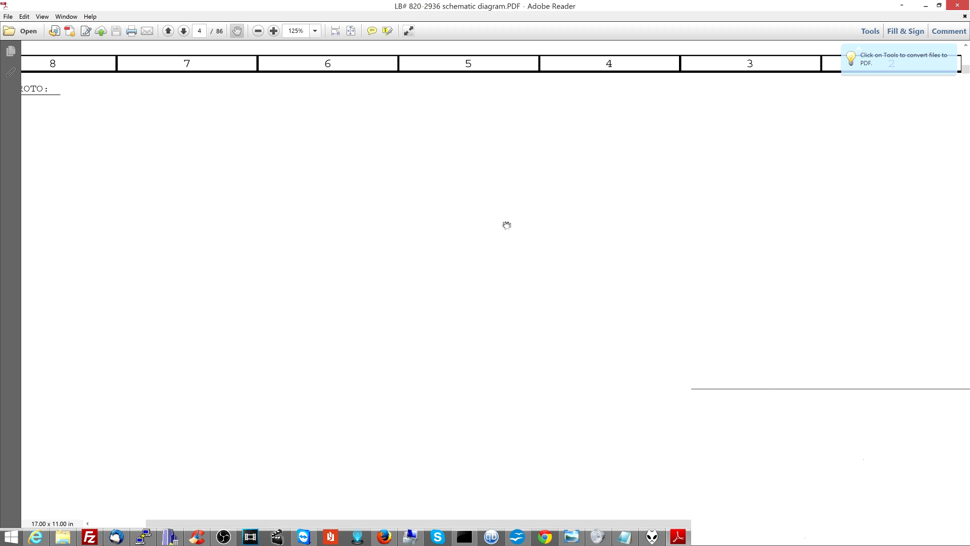
{"action": "left_click", "coordinate": [273, 30]}
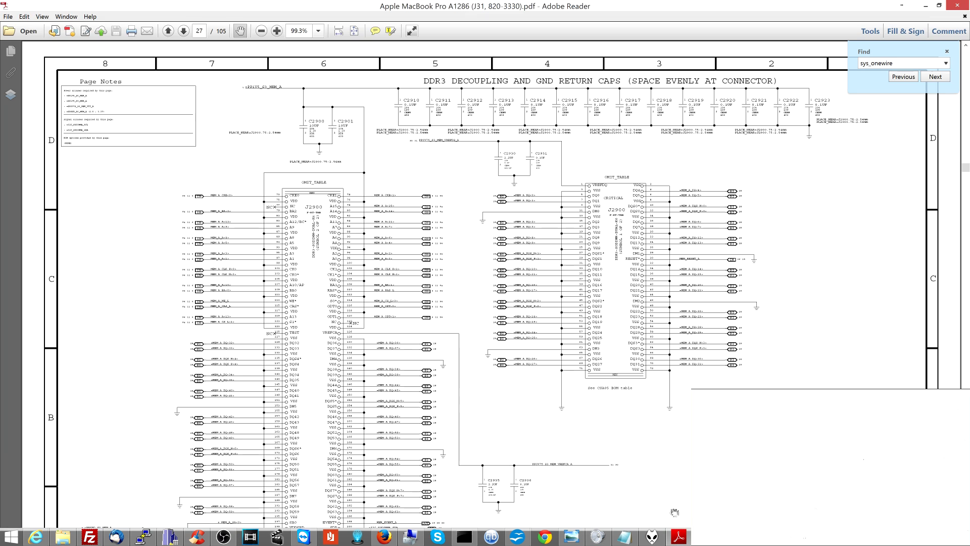
{"action": "mouse_move", "coordinate": [654, 400]}
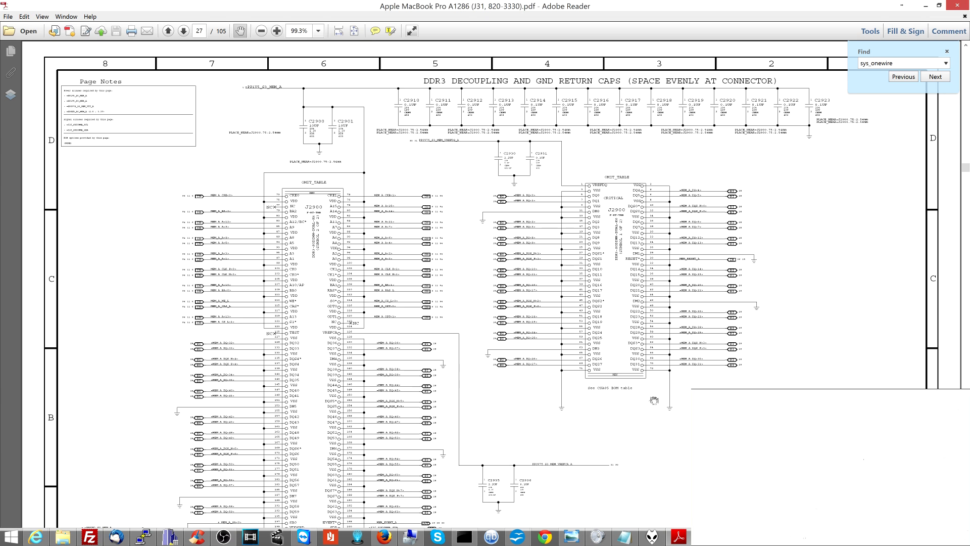
Find SYS_ONEWIRE on page 64, zoom to 150%, and scroll through the protection circuit.
{"action": "triple_click", "coordinate": [898, 62]}
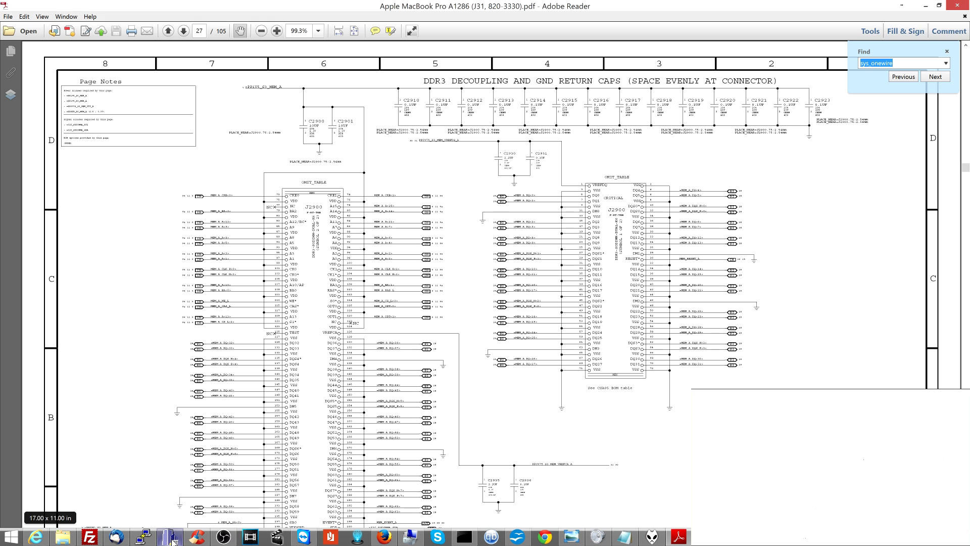
{"action": "left_click", "coordinate": [934, 76]}
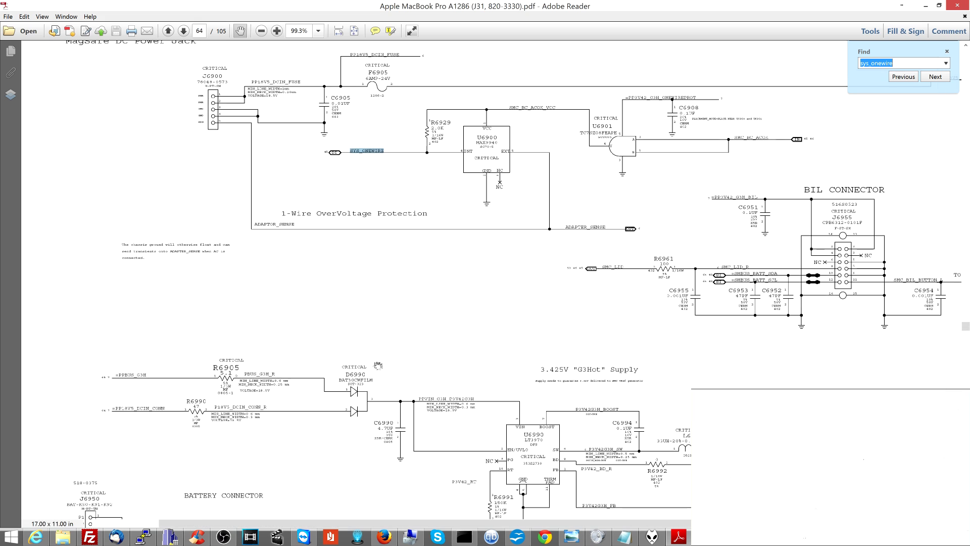
{"action": "left_click", "coordinate": [277, 31]}
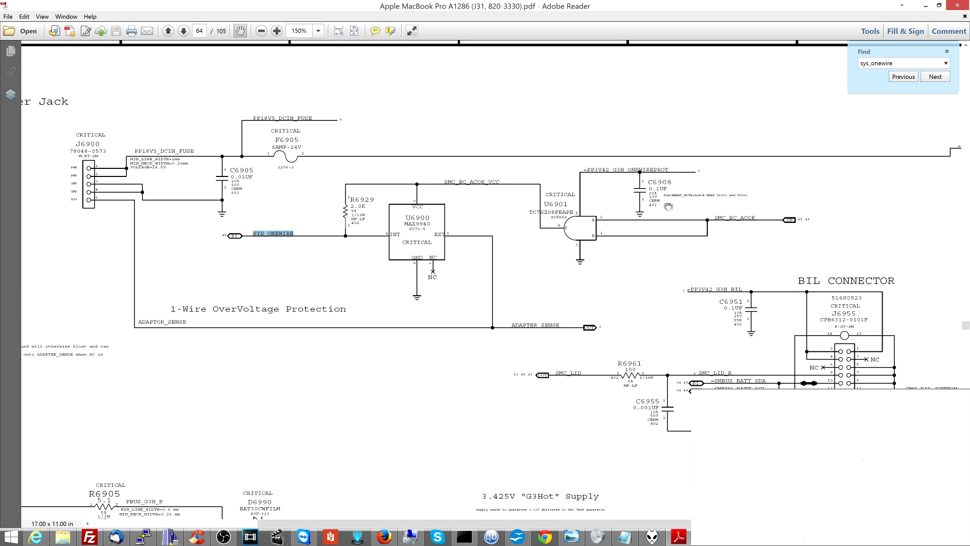
{"action": "mouse_move", "coordinate": [411, 209]}
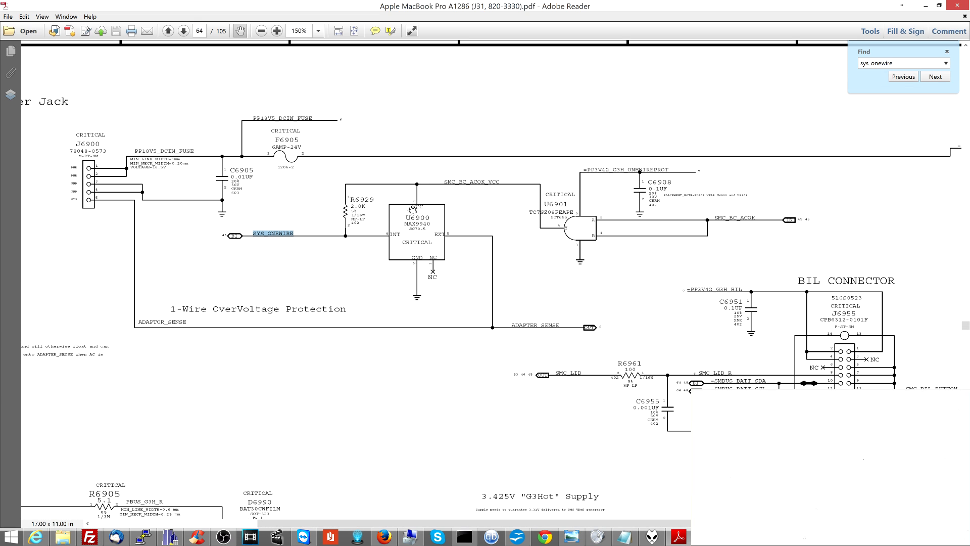
{"action": "mouse_move", "coordinate": [413, 204]}
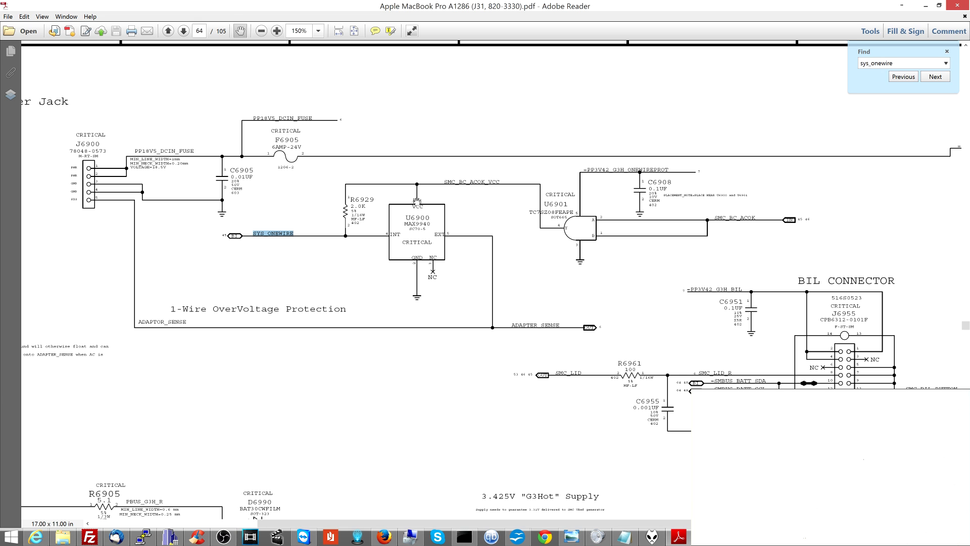
{"action": "scroll", "scroll_direction": "down", "scroll_amount": 3}
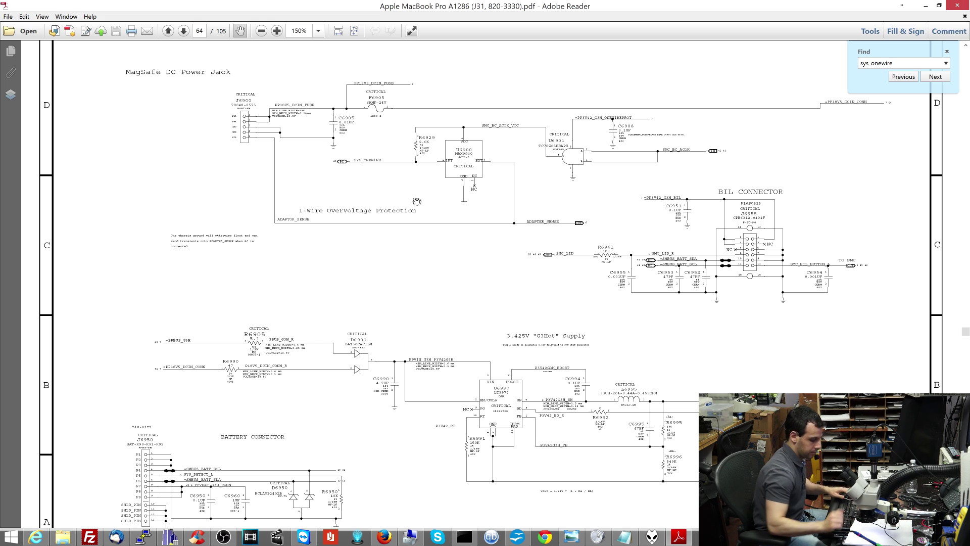
{"action": "scroll", "scroll_direction": "down", "scroll_amount": 3}
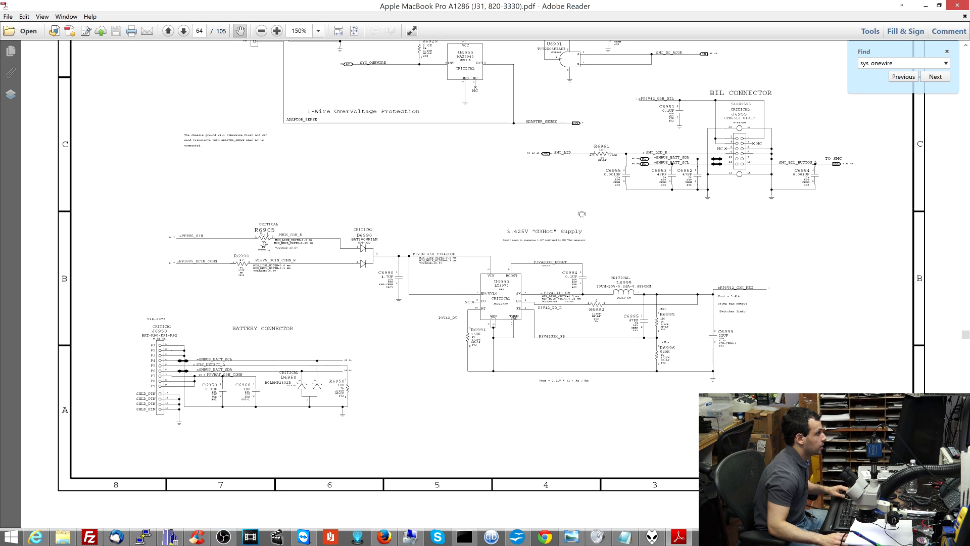
{"action": "left_click", "coordinate": [270, 31]}
{"action": "type", "text": "u6901"}
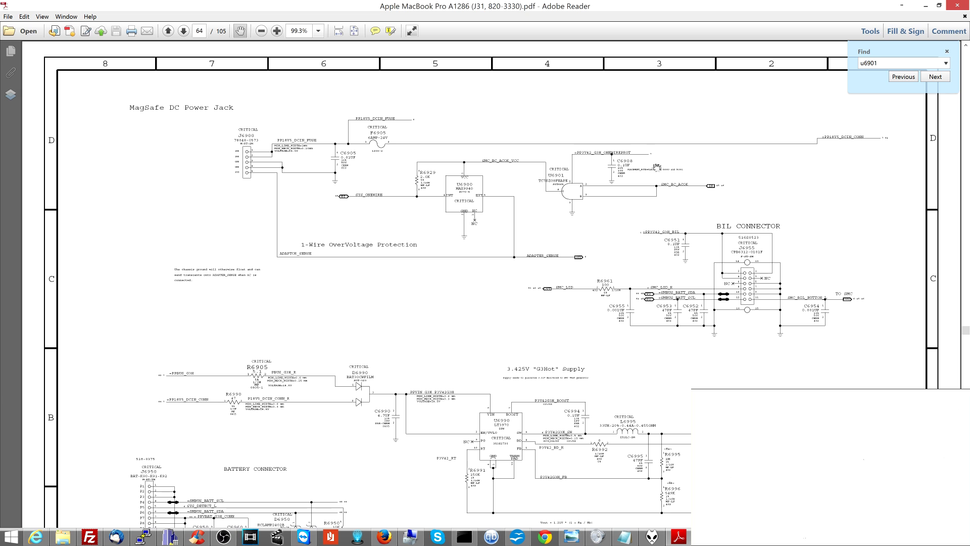
Magnify page 64 to 300% around gate U6901 and the SMC_BC_ACOK net.
{"action": "left_click", "coordinate": [276, 31]}
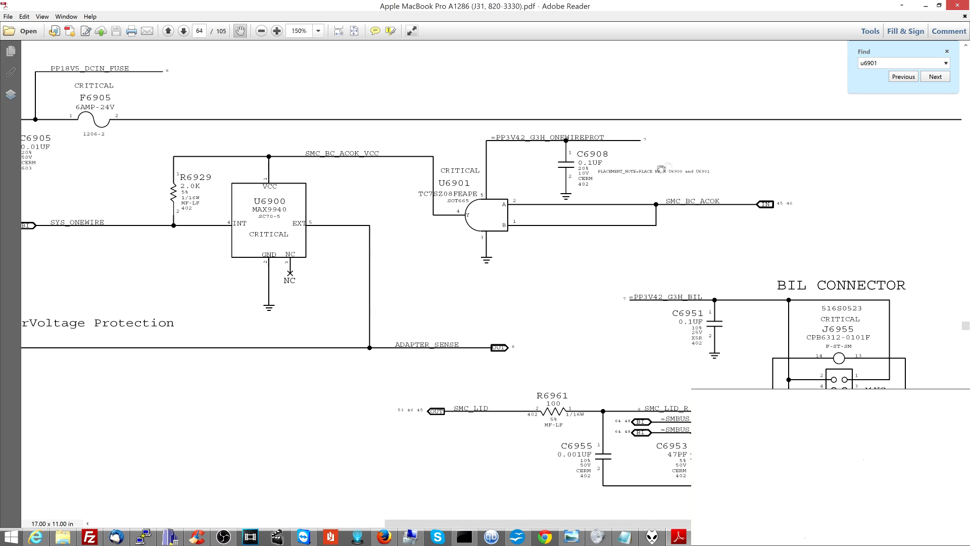
{"action": "left_click", "coordinate": [332, 31]}
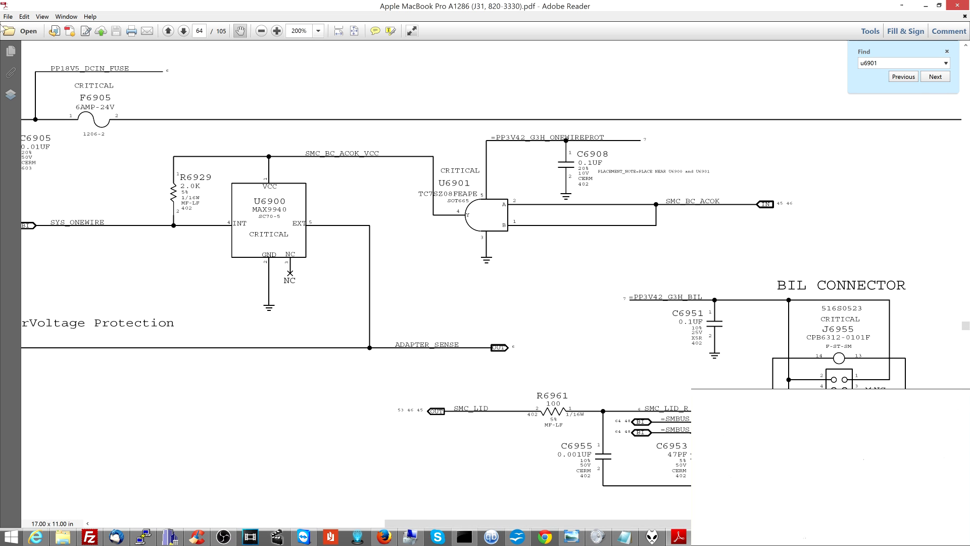
{"action": "mouse_move", "coordinate": [838, 44]}
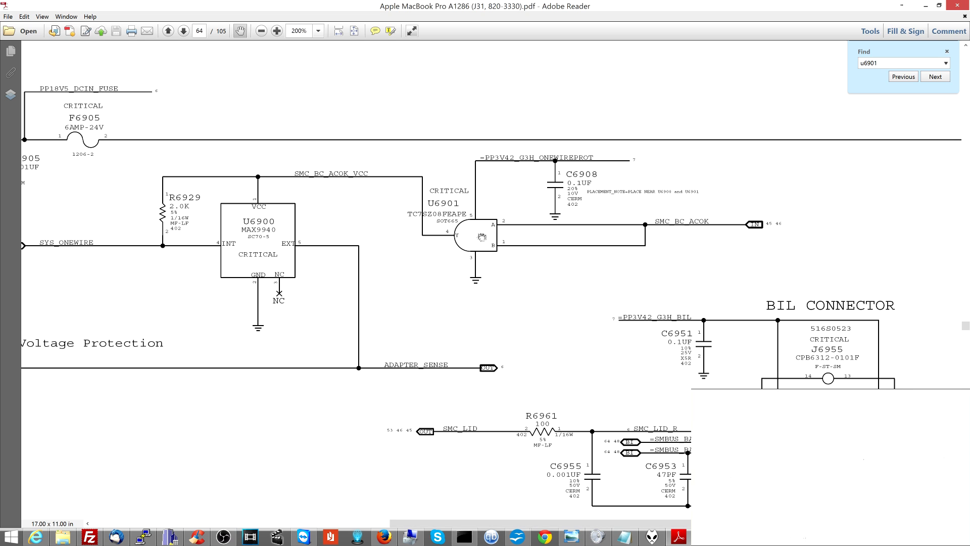
{"action": "scroll", "scroll_direction": "down", "scroll_amount": 3}
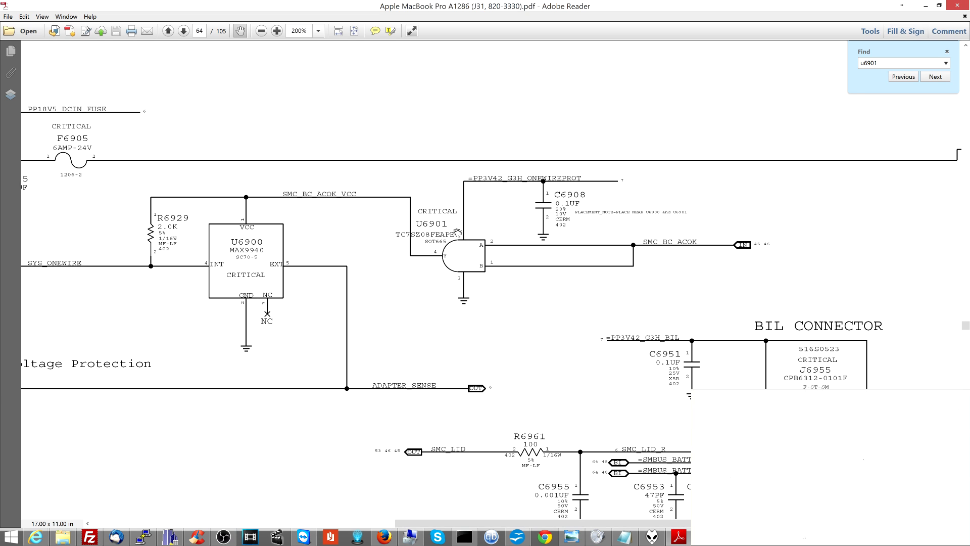
{"action": "mouse_move", "coordinate": [471, 187]}
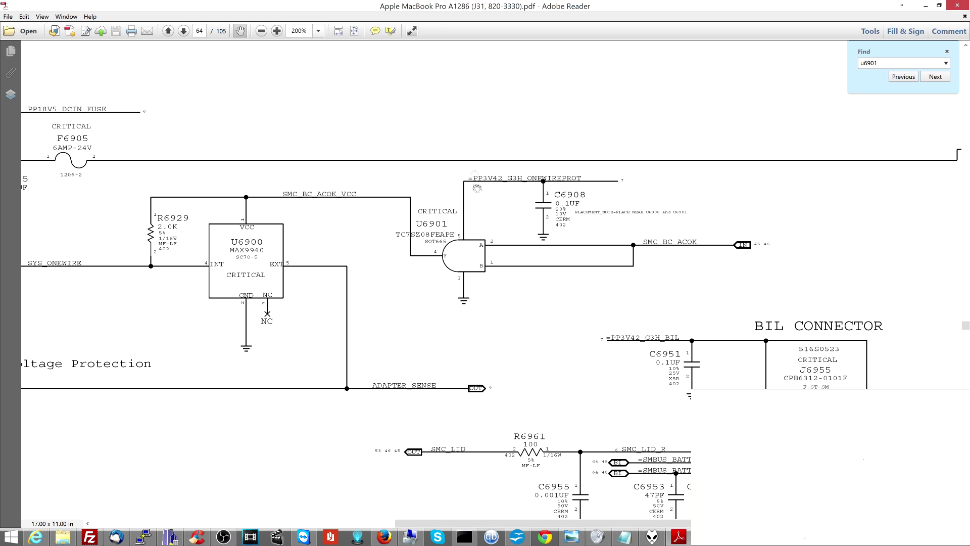
{"action": "mouse_move", "coordinate": [412, 173]}
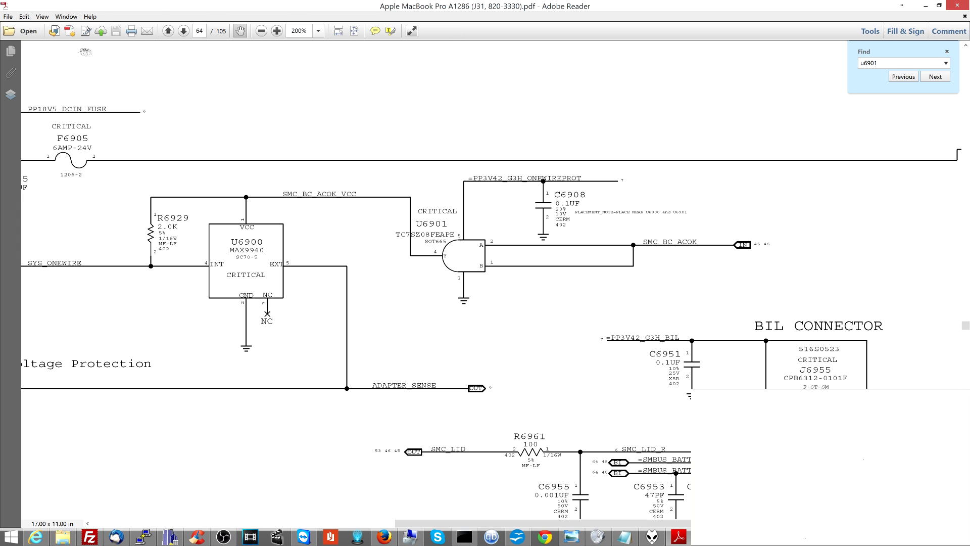
{"action": "mouse_move", "coordinate": [706, 18]}
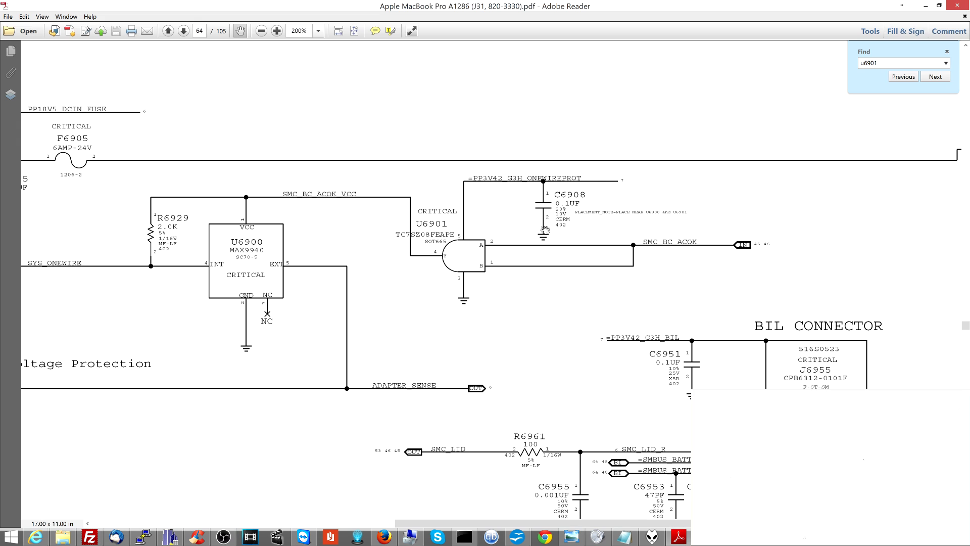
{"action": "left_click", "coordinate": [276, 31]}
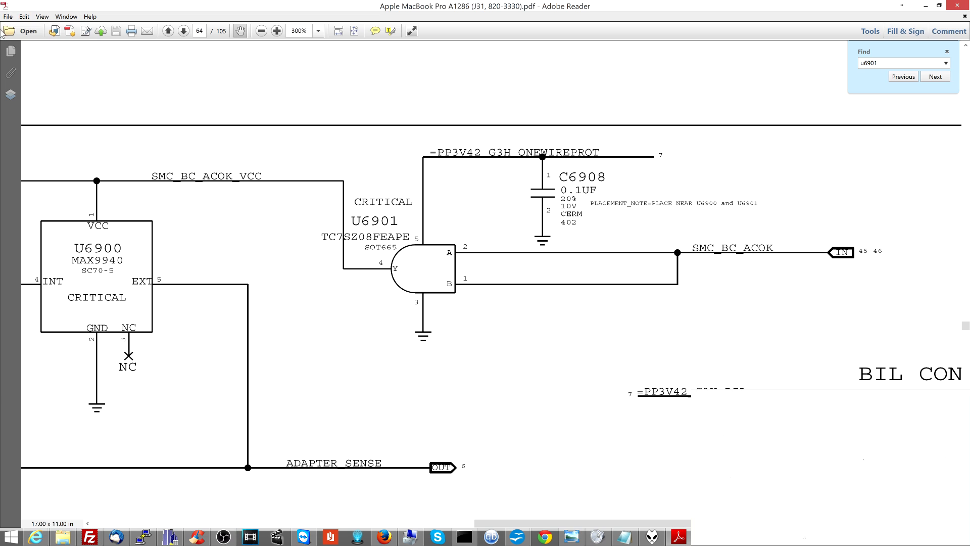
{"action": "mouse_move", "coordinate": [788, 9]}
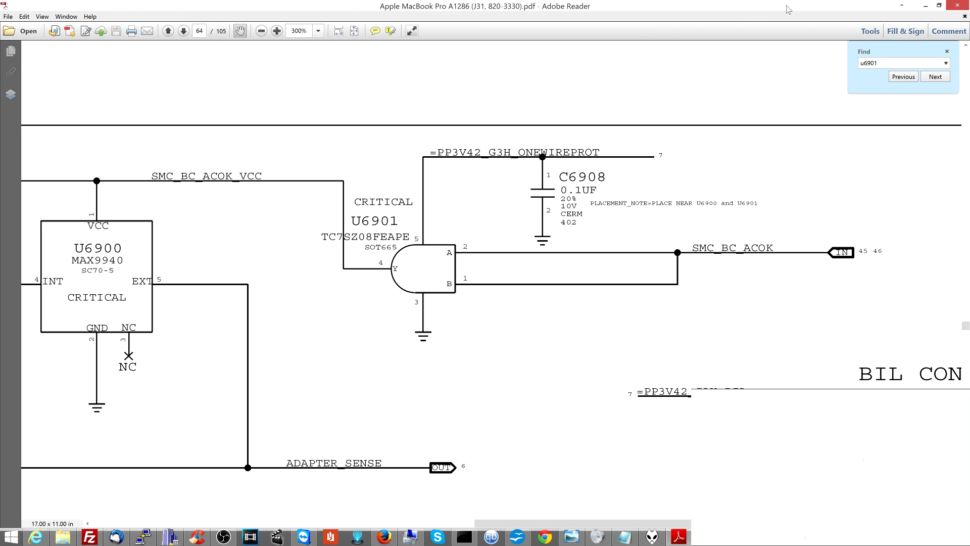
{"action": "mouse_move", "coordinate": [669, 126]}
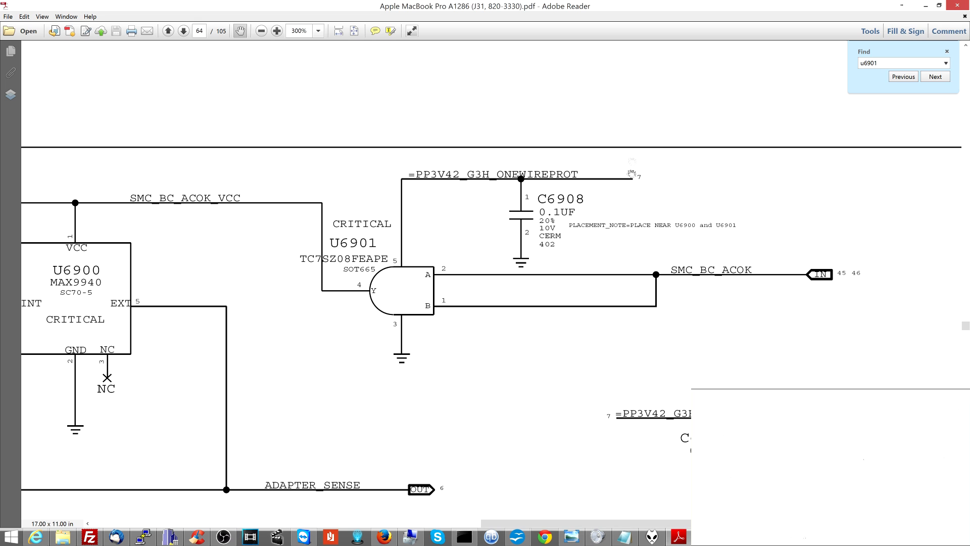
{"action": "mouse_move", "coordinate": [407, 301]}
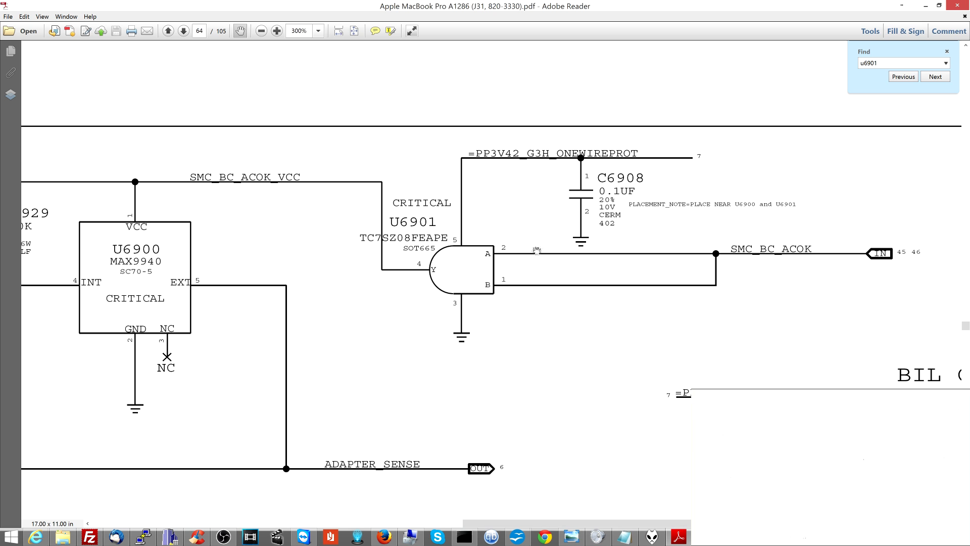
{"action": "mouse_move", "coordinate": [124, 473]}
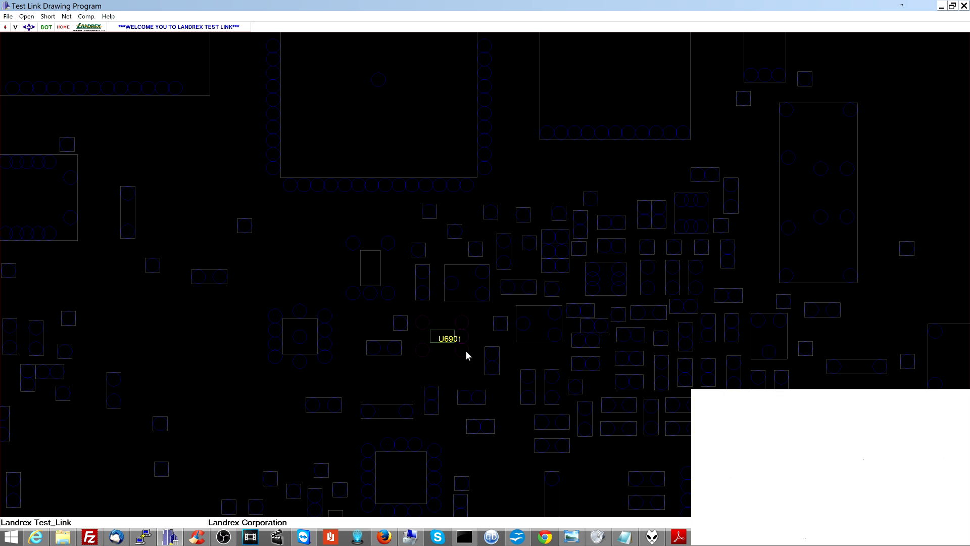
Look up U6901 on the board layout in Test Link Drawing Program.
{"action": "left_click", "coordinate": [463, 336]}
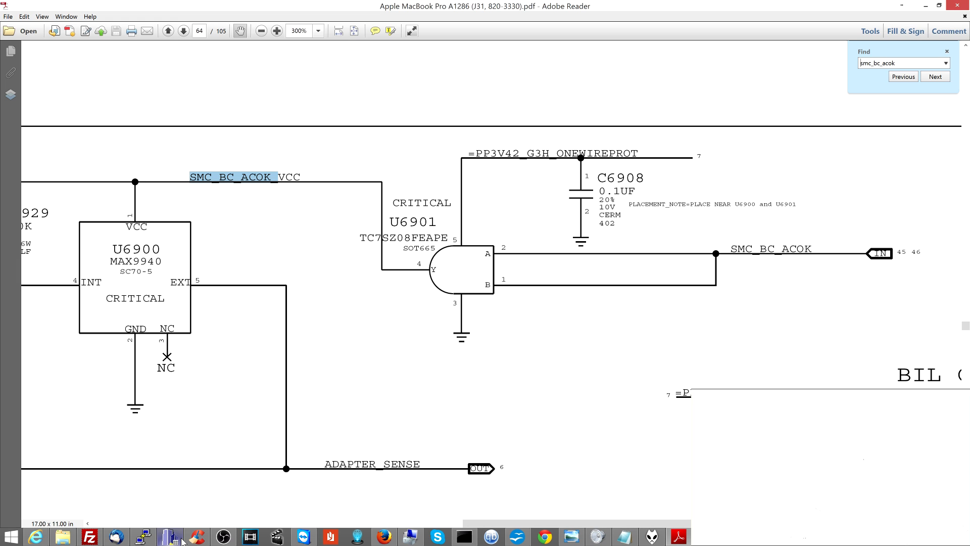
Step through smc_bc_acok matches to page 46 showing the CHGR_ACOK link.
{"action": "left_click", "coordinate": [934, 76]}
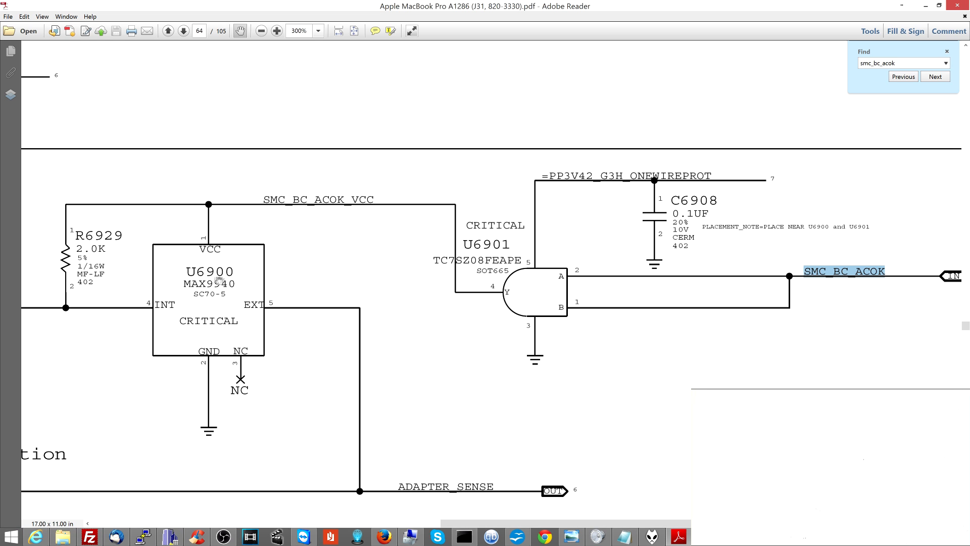
{"action": "mouse_move", "coordinate": [424, 297]}
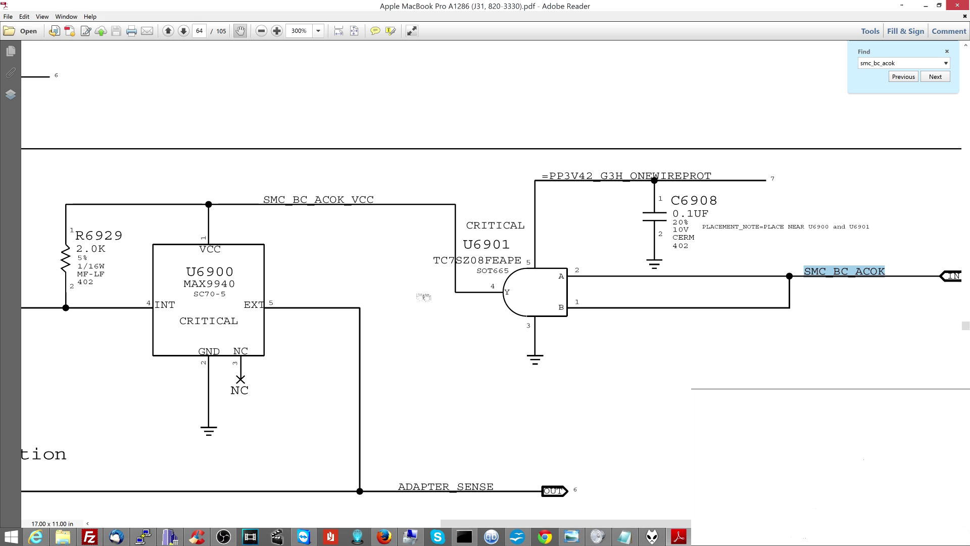
{"action": "mouse_move", "coordinate": [518, 325]}
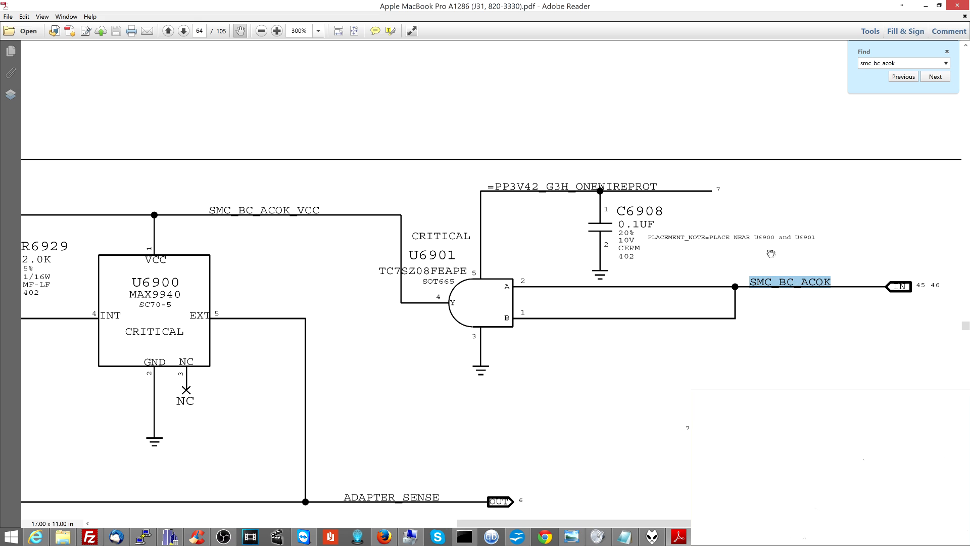
{"action": "mouse_move", "coordinate": [141, 324]}
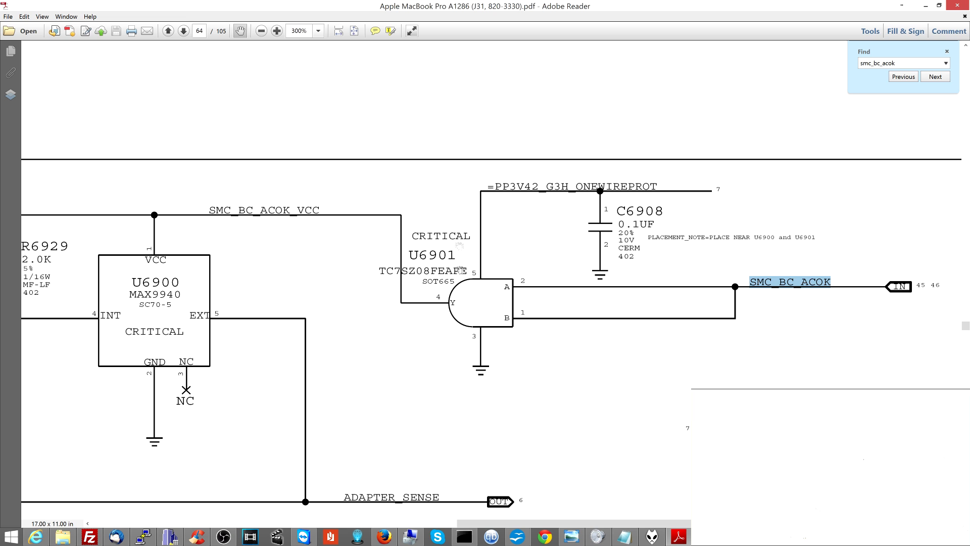
{"action": "mouse_move", "coordinate": [478, 260]}
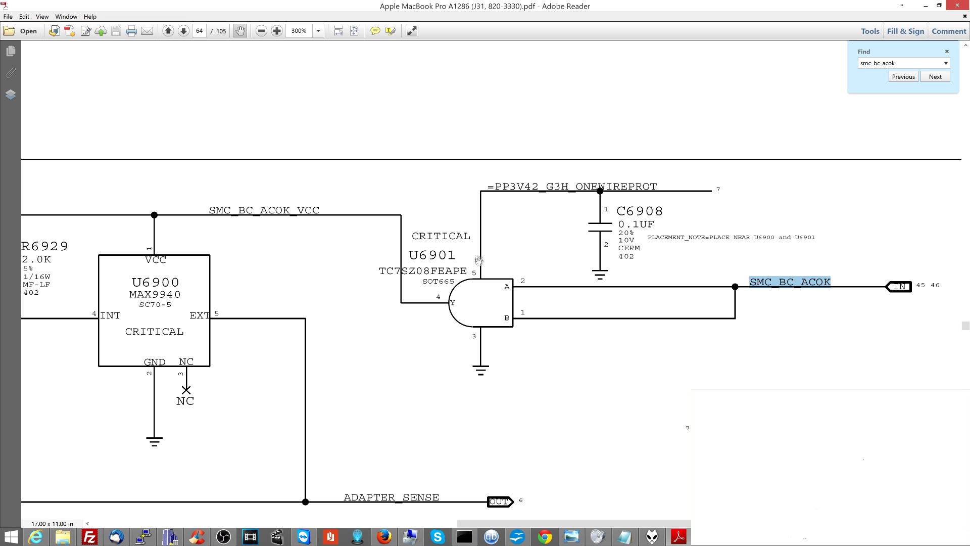
{"action": "left_click", "coordinate": [902, 77]}
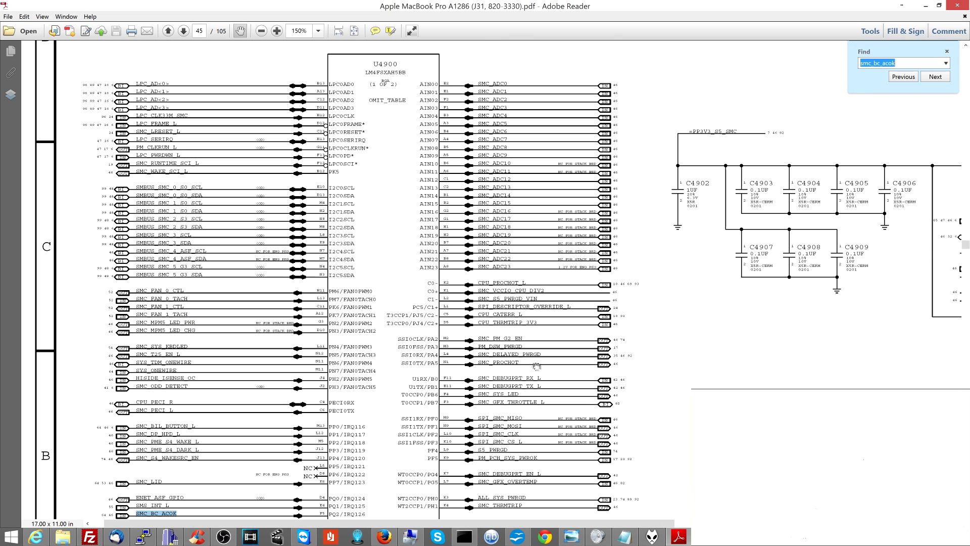
{"action": "left_click", "coordinate": [935, 76]}
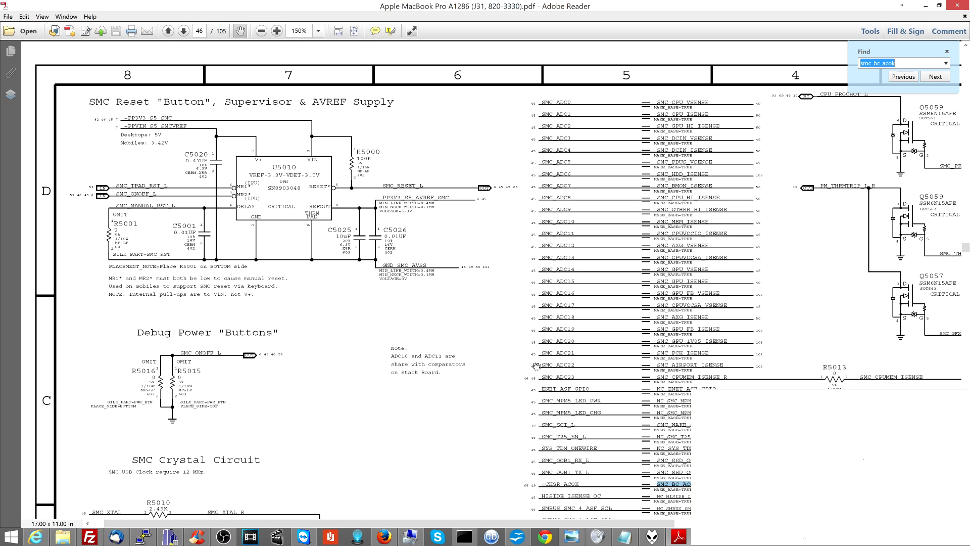
{"action": "mouse_move", "coordinate": [622, 321]}
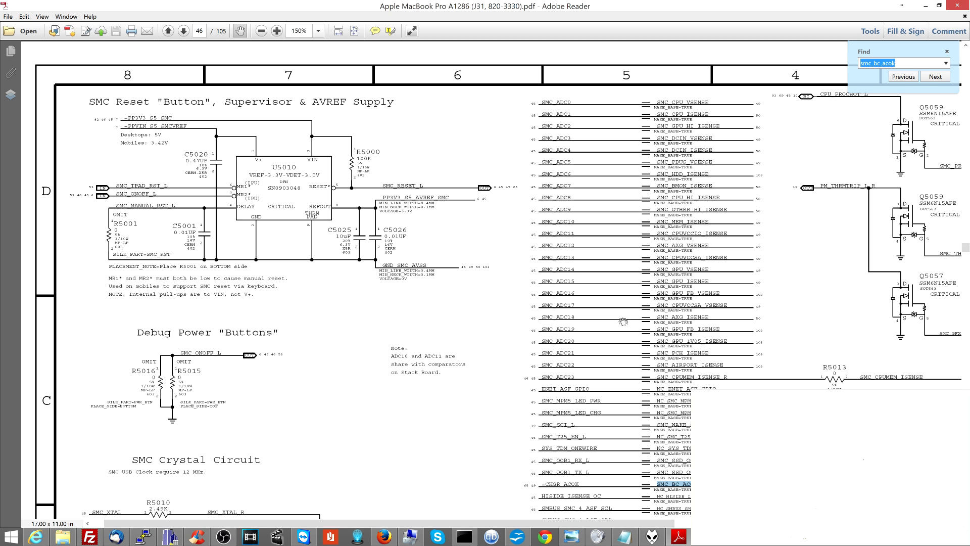
{"action": "scroll", "scroll_direction": "down", "scroll_amount": 3}
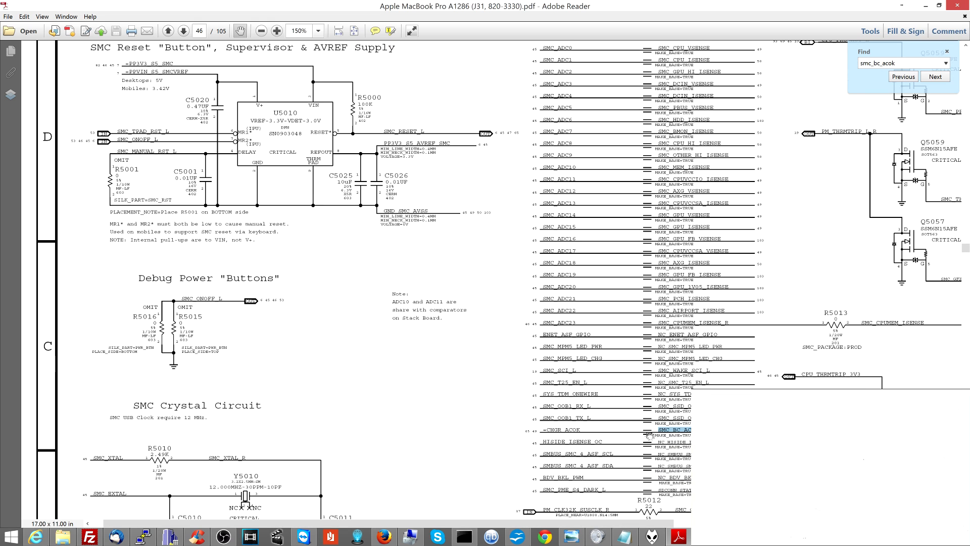
Search for chgr_acok and step through its matches to page 49.
{"action": "triple_click", "coordinate": [900, 63]}
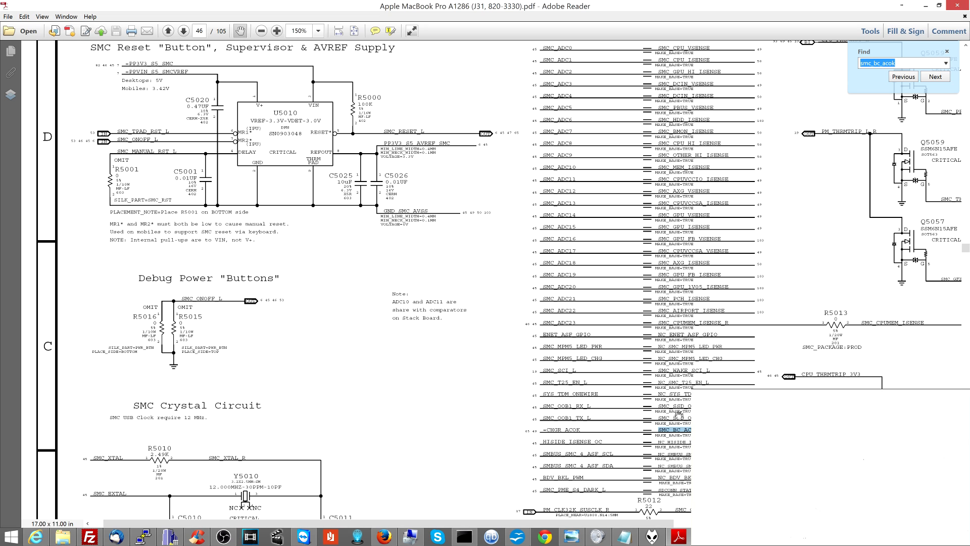
{"action": "type", "text": "chgr_acok"}
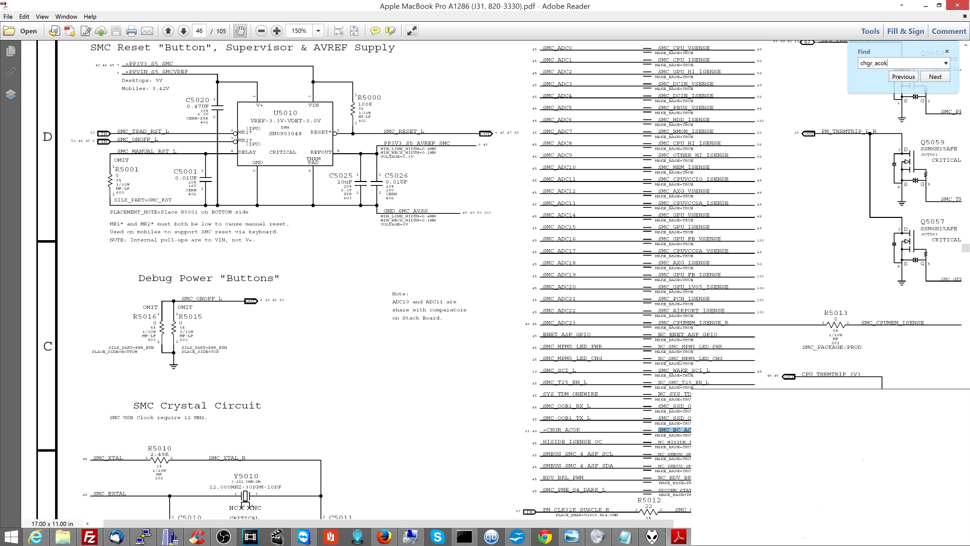
{"action": "left_click", "coordinate": [934, 76]}
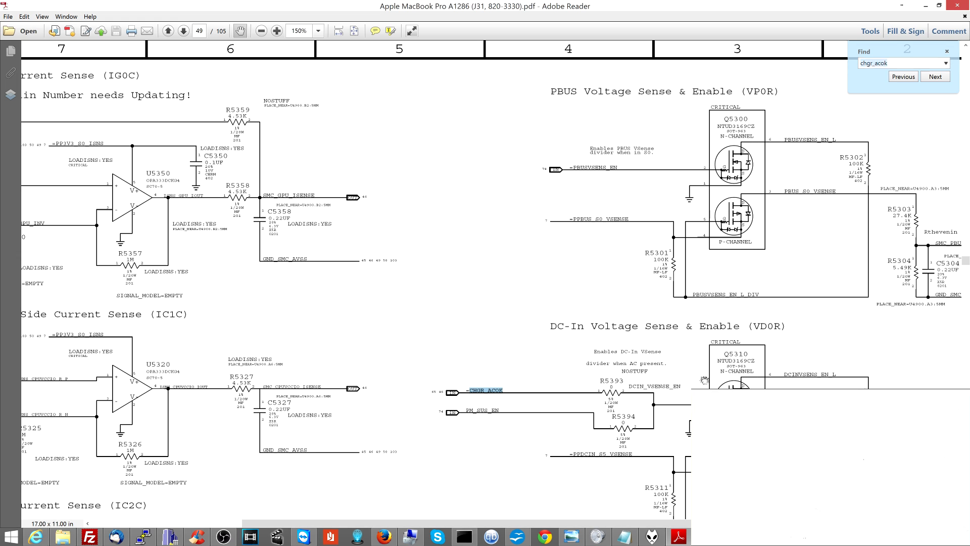
{"action": "left_click", "coordinate": [935, 76]}
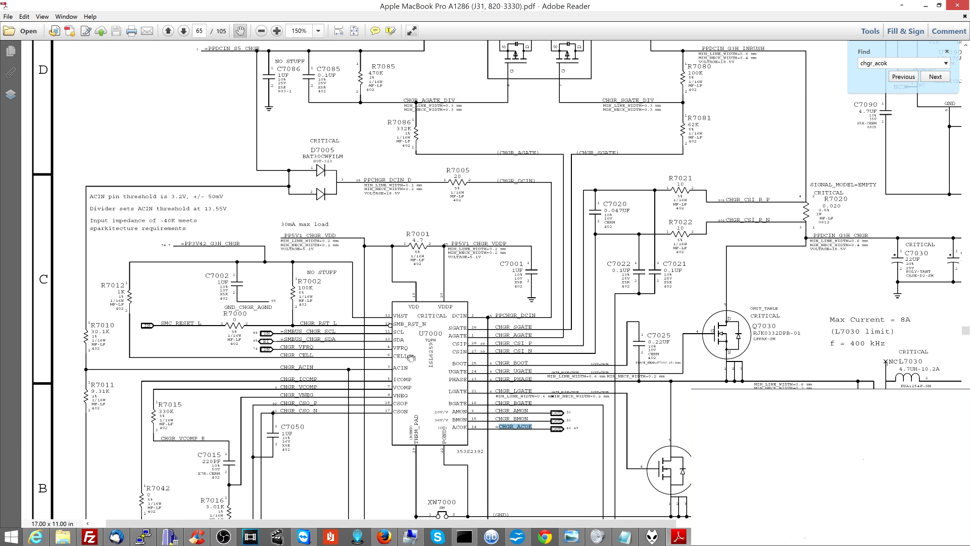
{"action": "left_click", "coordinate": [935, 76]}
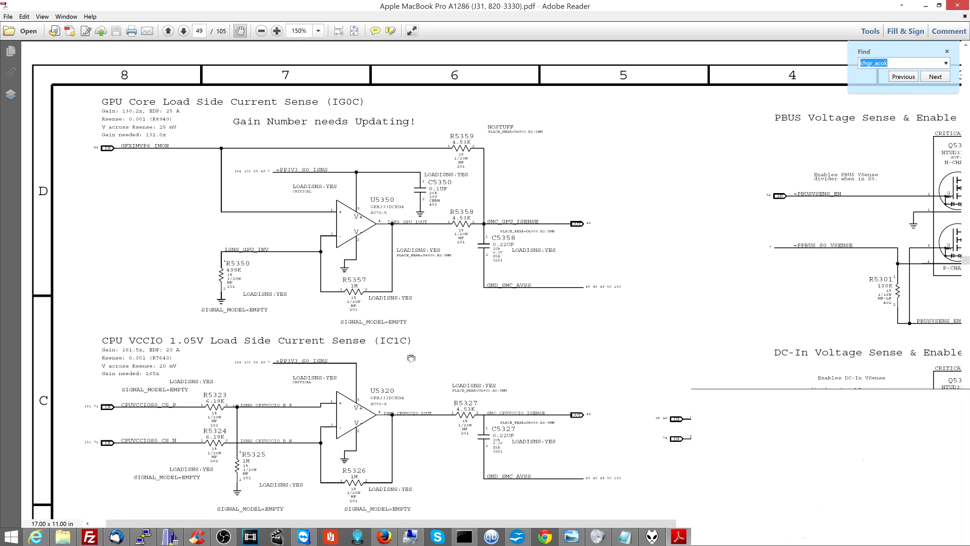
Revisit U7000's CHGR_ACOK net and R7010/R7011 divider on page 65, then bring up U6901 in Test Link.
{"action": "left_click", "coordinate": [935, 77]}
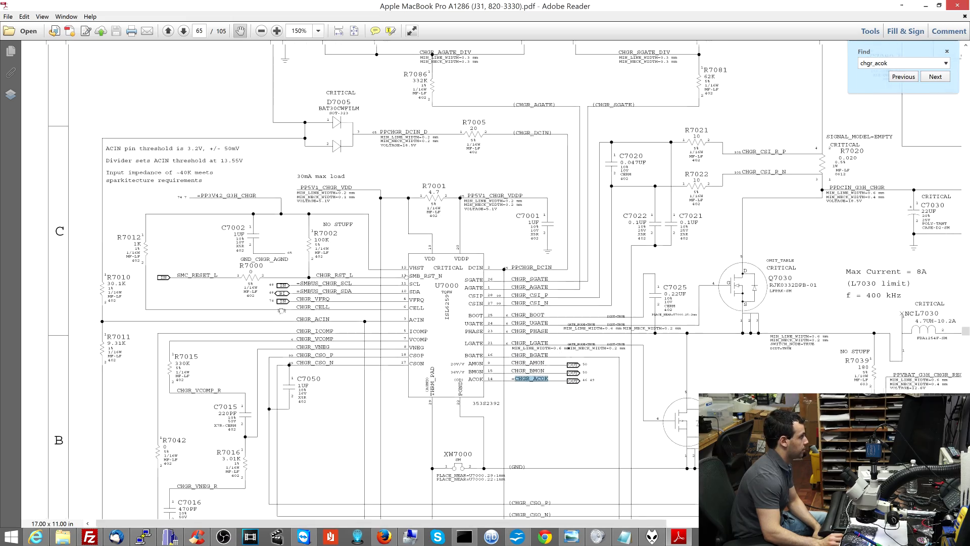
{"action": "scroll", "scroll_direction": "up", "scroll_amount": 3}
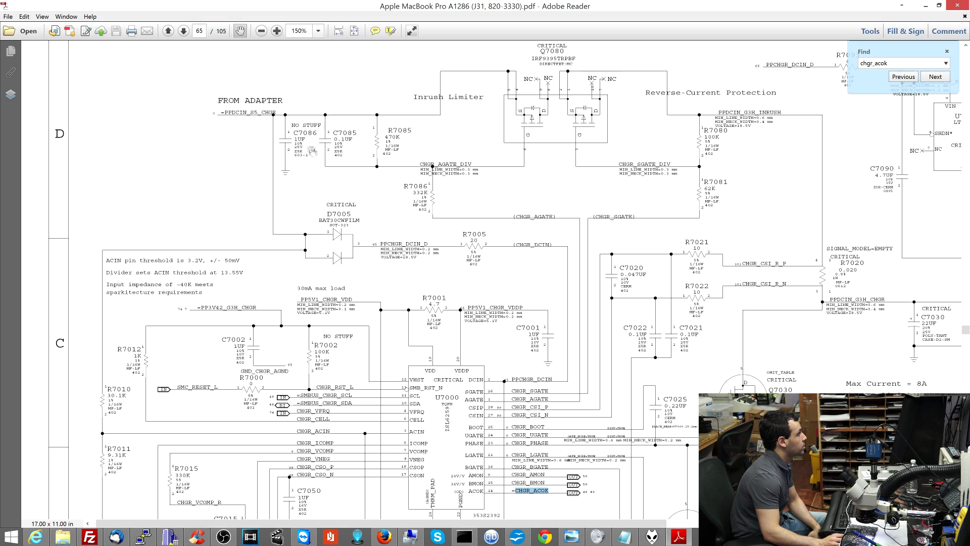
{"action": "scroll", "scroll_direction": "down", "scroll_amount": 3}
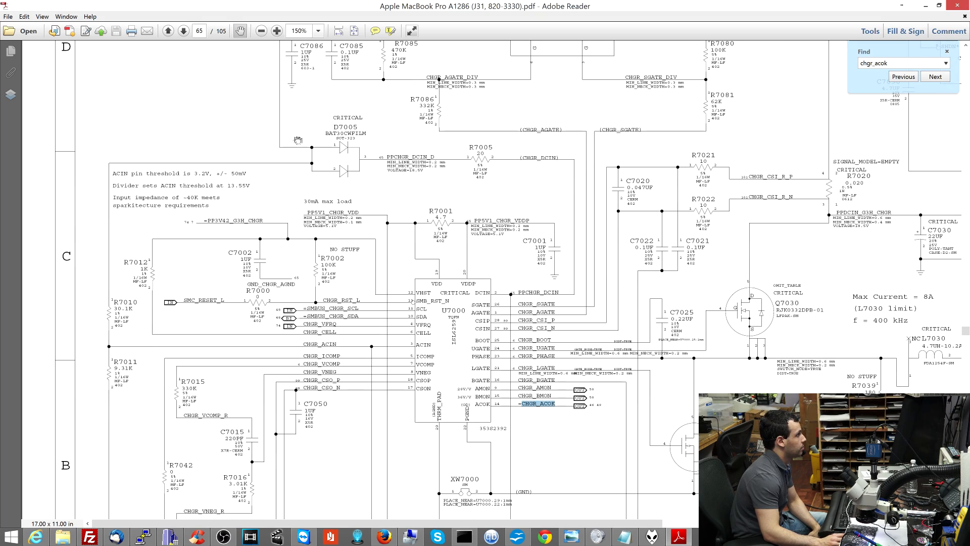
{"action": "scroll", "scroll_direction": "down", "scroll_amount": 3}
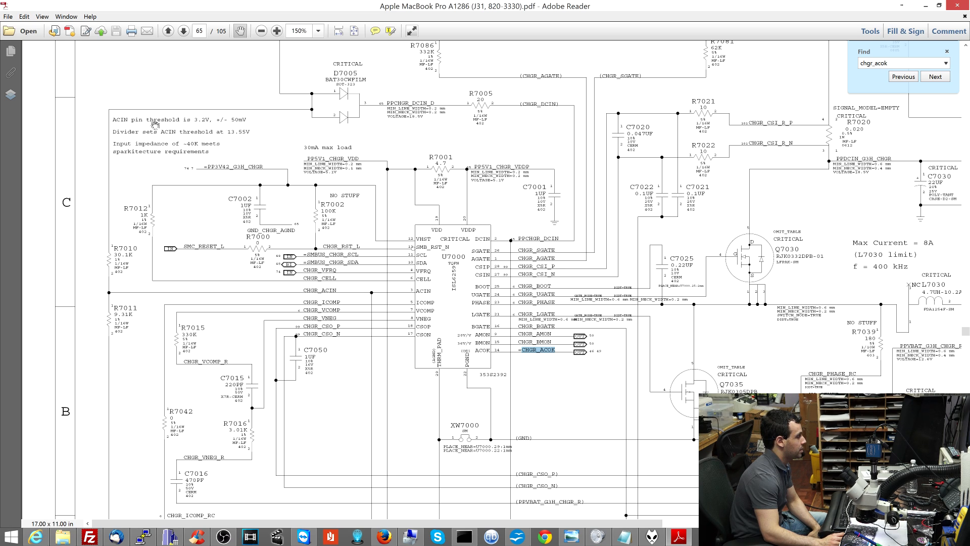
{"action": "mouse_move", "coordinate": [371, 282]}
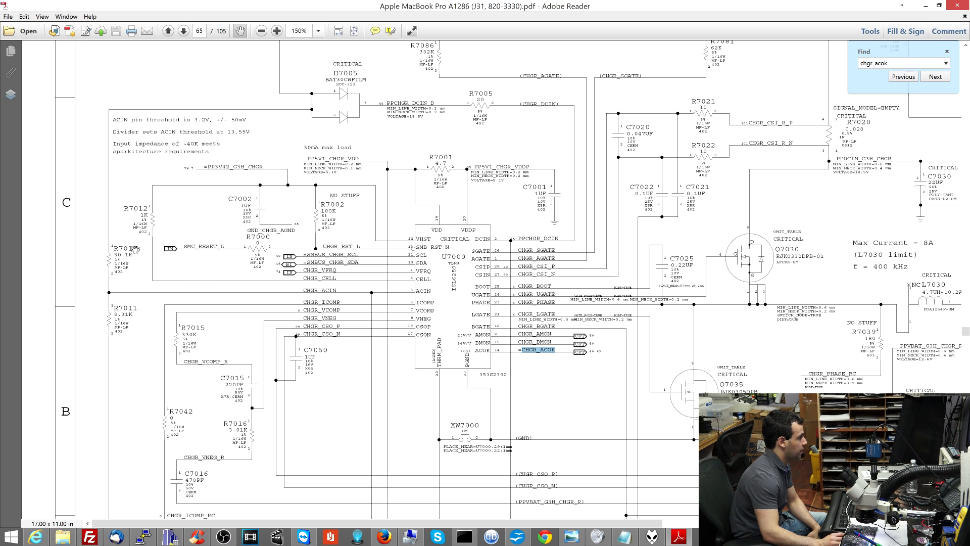
{"action": "left_click", "coordinate": [159, 536]}
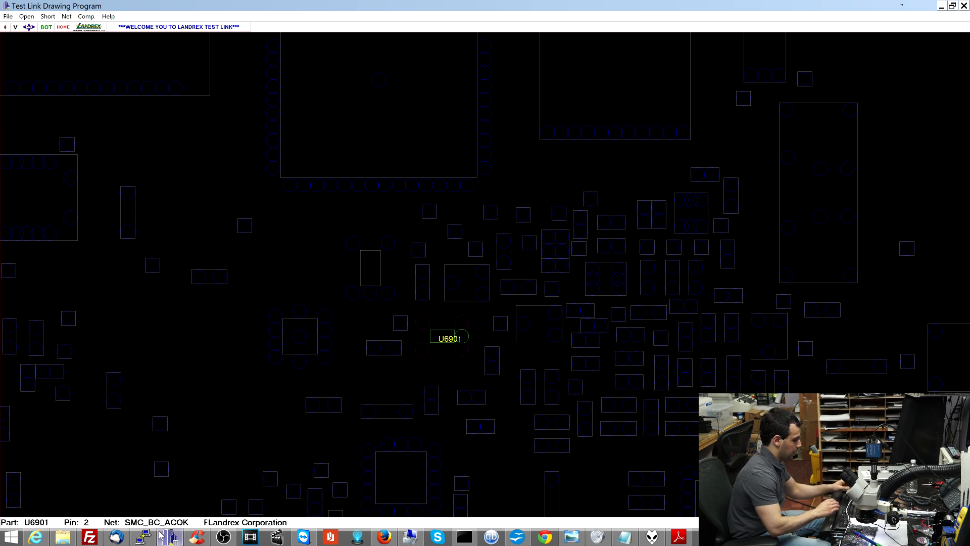
Inspect U6901 pin 2 on SMC_BC_ACOK, then switch to the LT3470A datasheet in Firefox.
{"action": "left_click", "coordinate": [66, 16]}
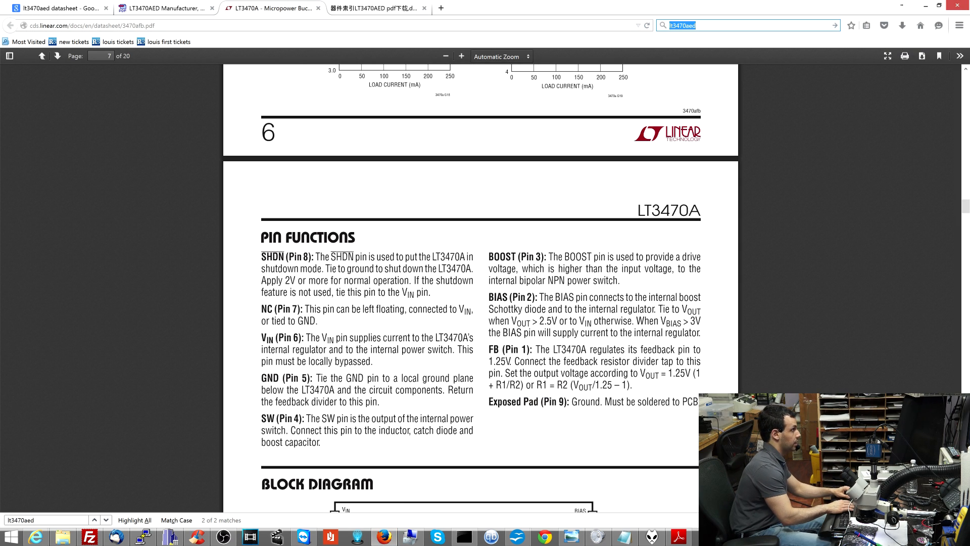
Search 'voltage divider calculator' and open the Raltron calculator result.
{"action": "type", "text": "voltag"}
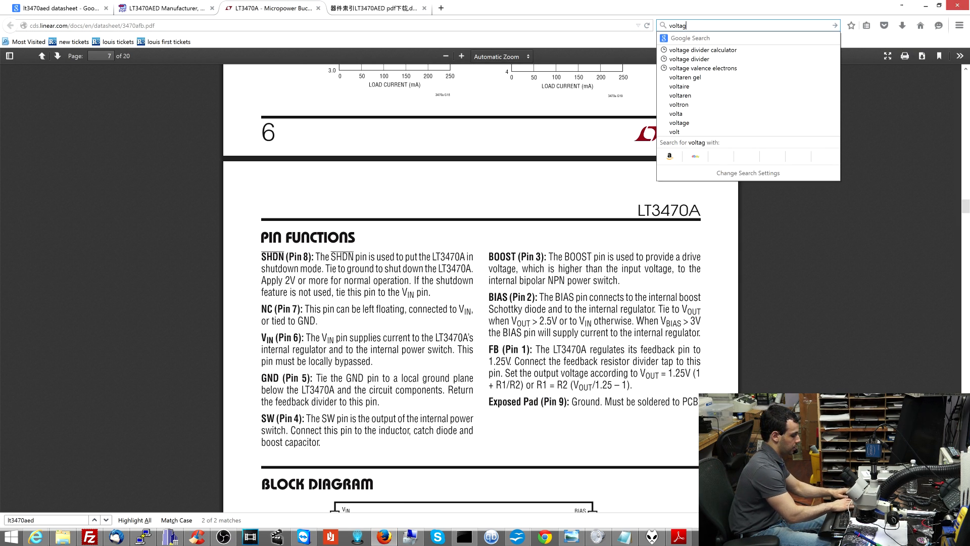
{"action": "left_click", "coordinate": [703, 50]}
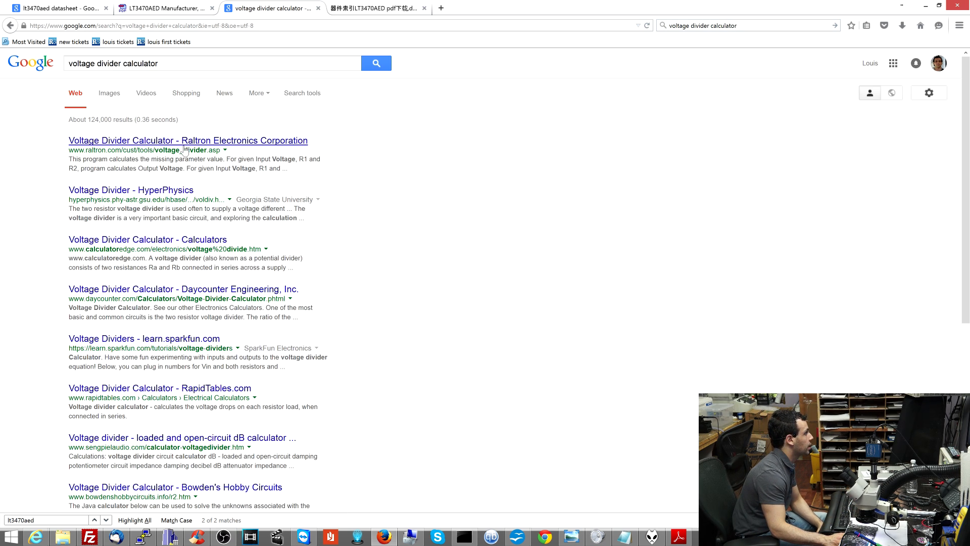
{"action": "left_click", "coordinate": [187, 141]}
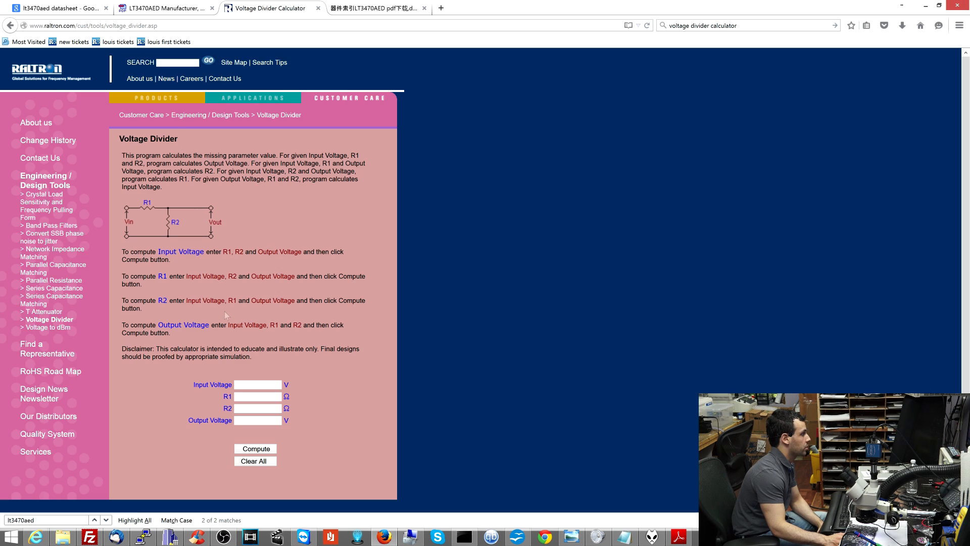
Compute the divider with 18.5 V input, R1 30.1 kΩ and R2 9.31 kΩ, giving 4.37 V.
{"action": "type", "text": "18"}
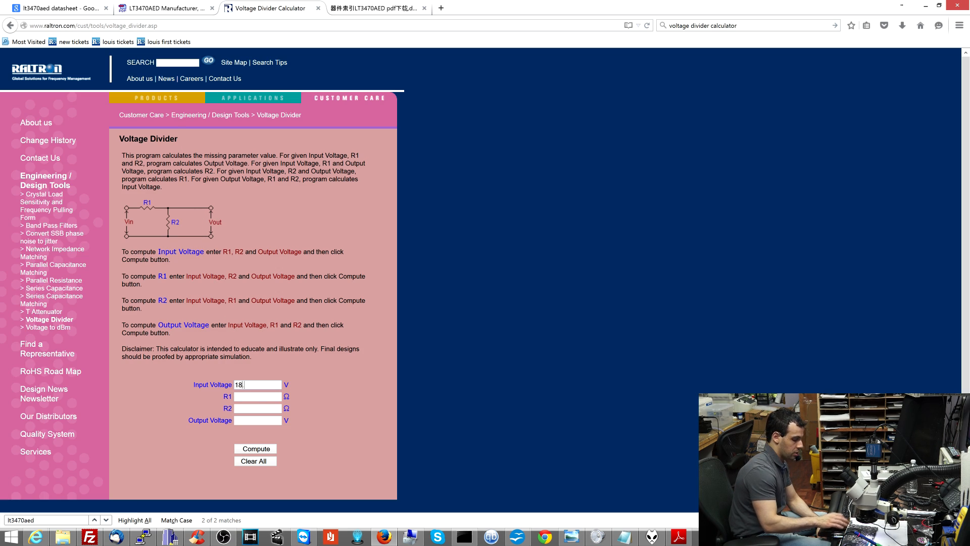
{"action": "type", "text": ".5"}
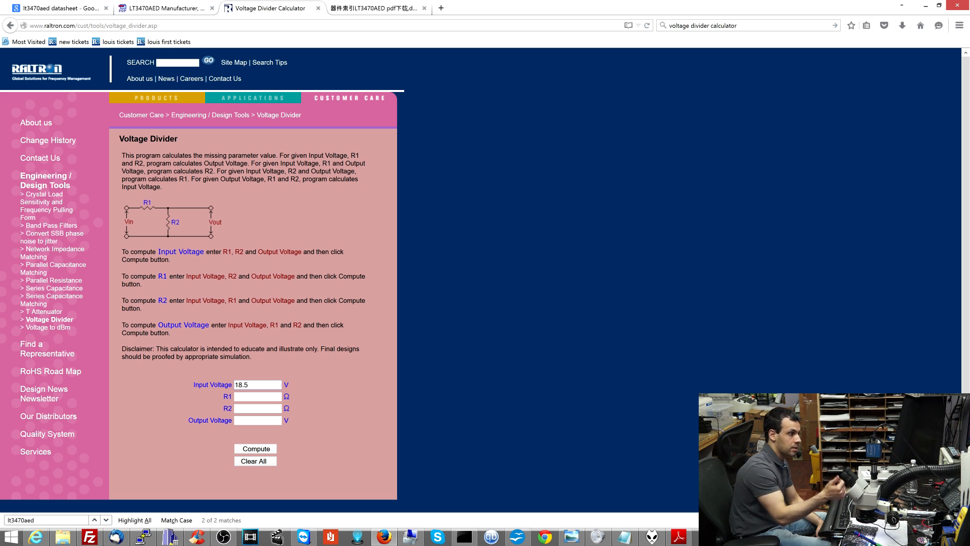
{"action": "left_click", "coordinate": [256, 396]}
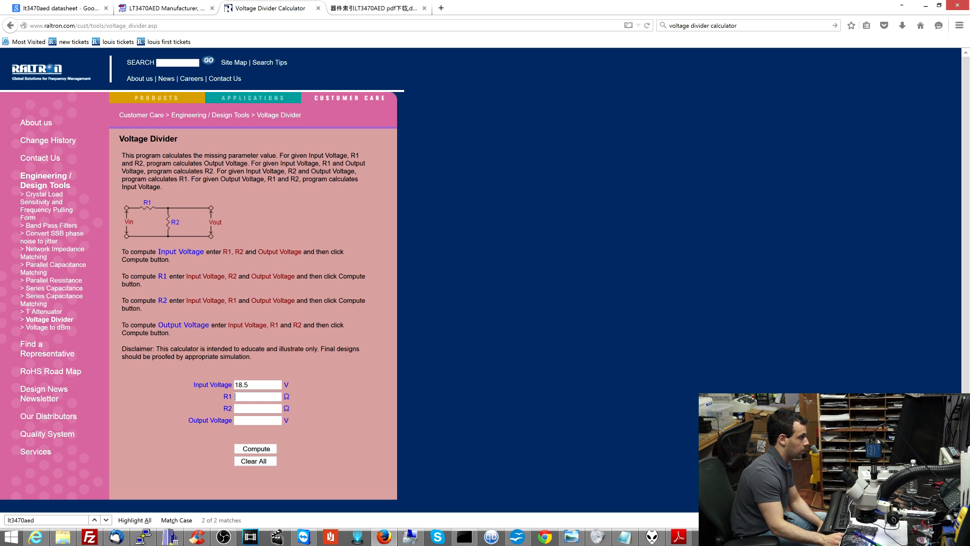
{"action": "left_click", "coordinate": [675, 536]}
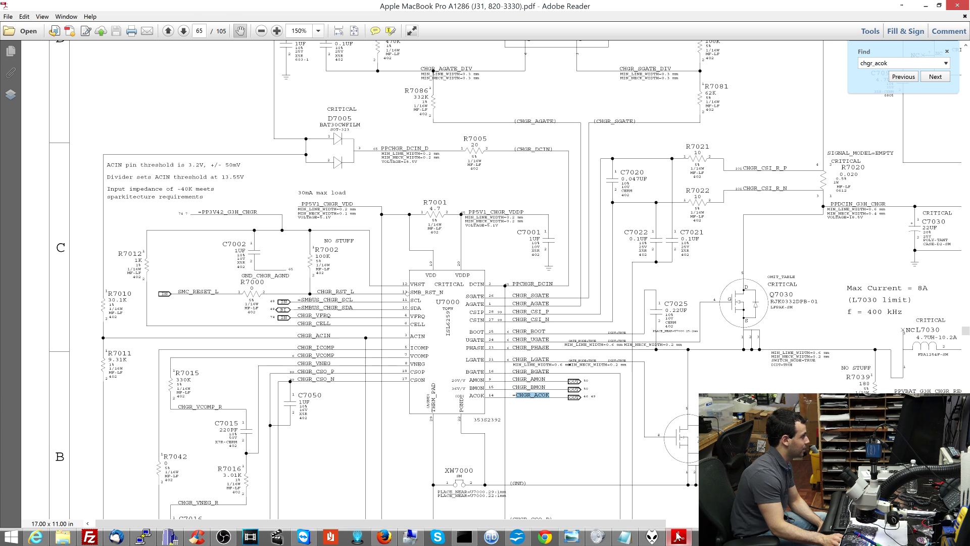
{"action": "left_click", "coordinate": [384, 536]}
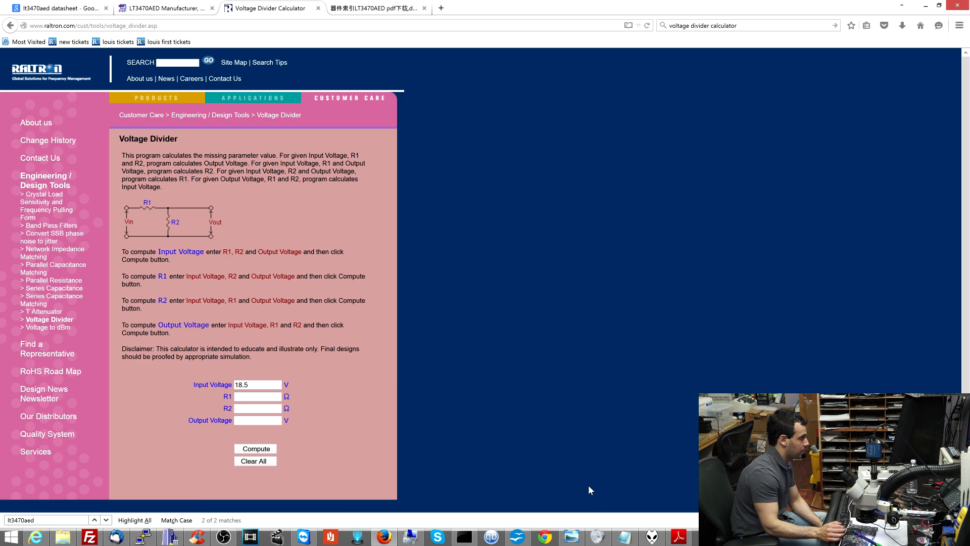
{"action": "type", "text": "30.1"}
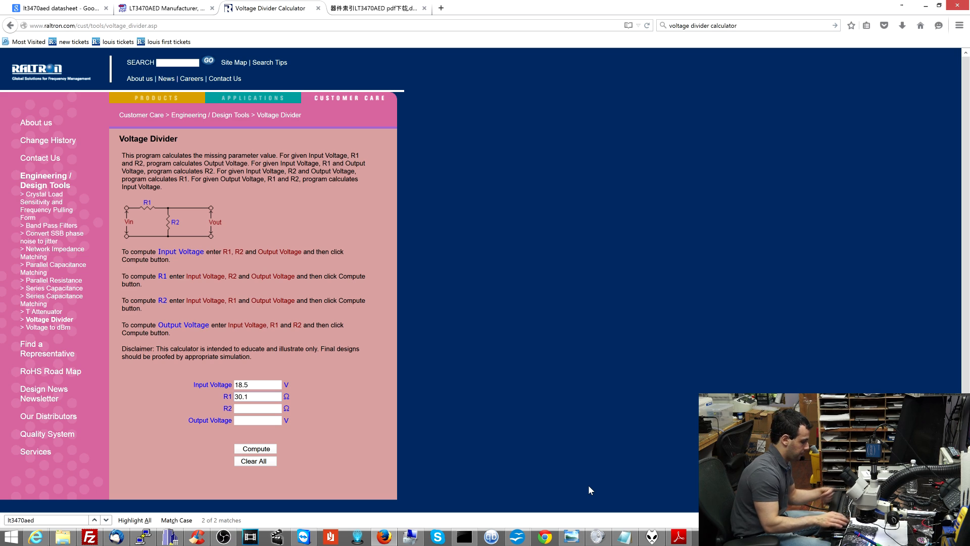
{"action": "type", "text": "9.31"}
{"action": "type", "text": "30100"}
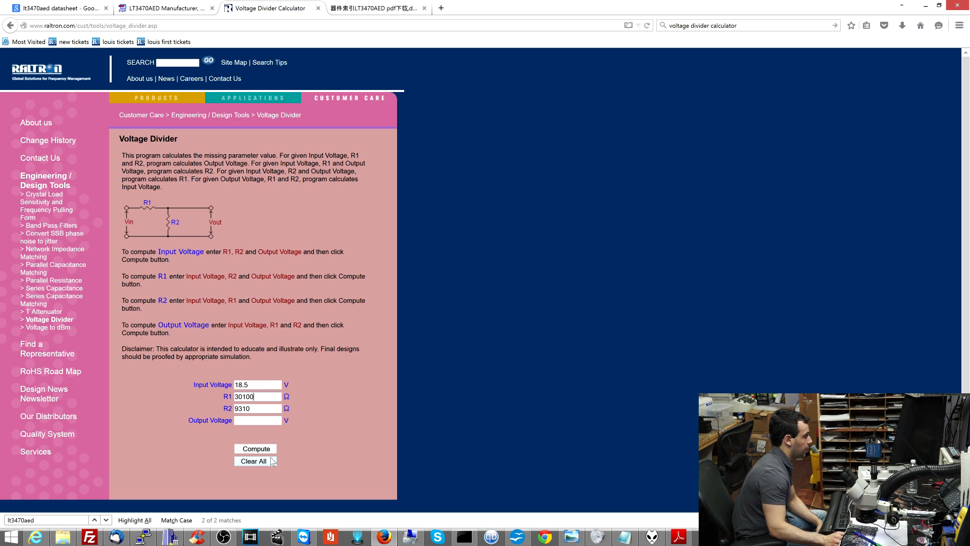
{"action": "left_click", "coordinate": [254, 449]}
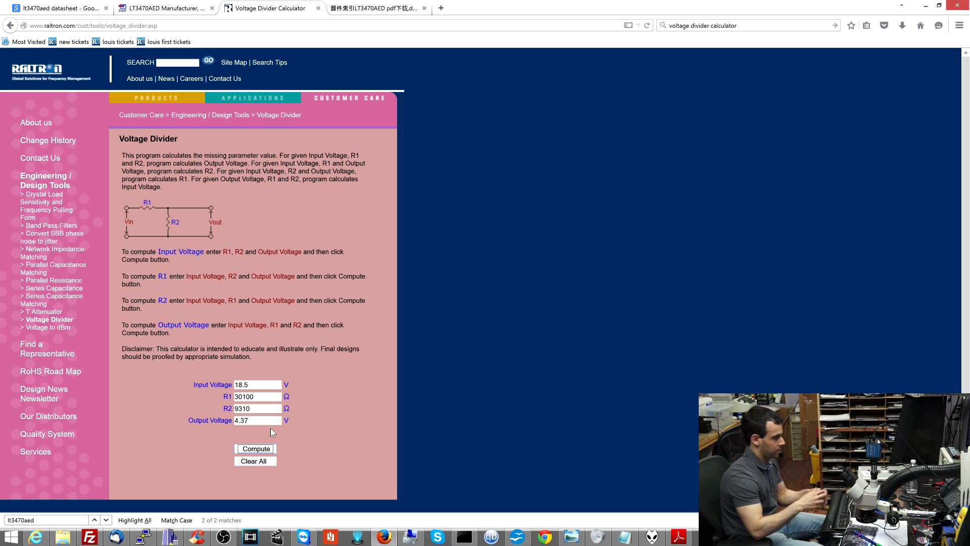
{"action": "left_click", "coordinate": [678, 537]}
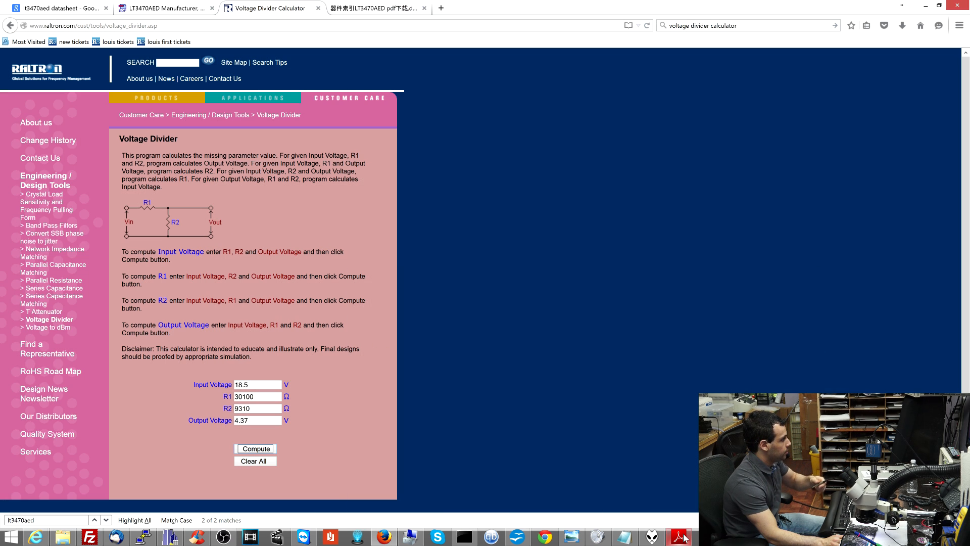
{"action": "mouse_move", "coordinate": [279, 497]}
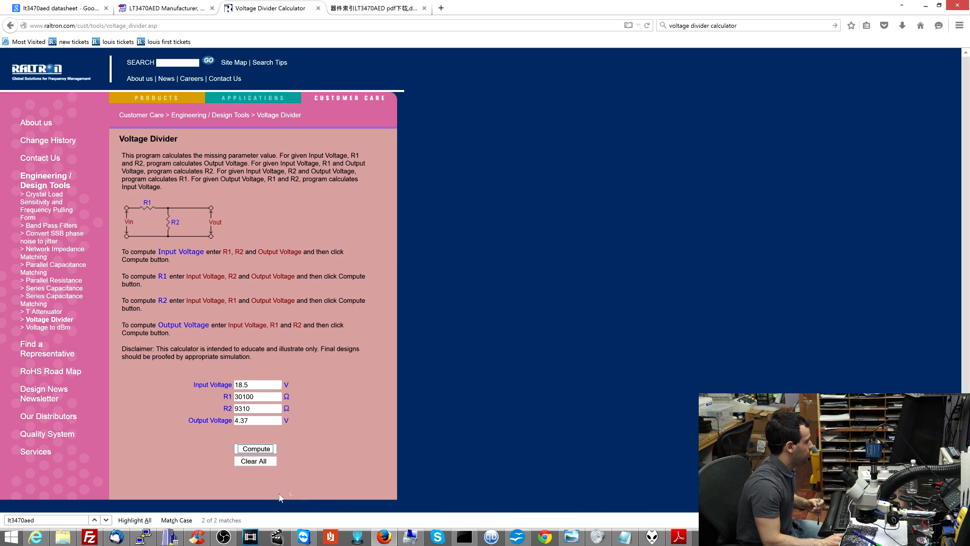